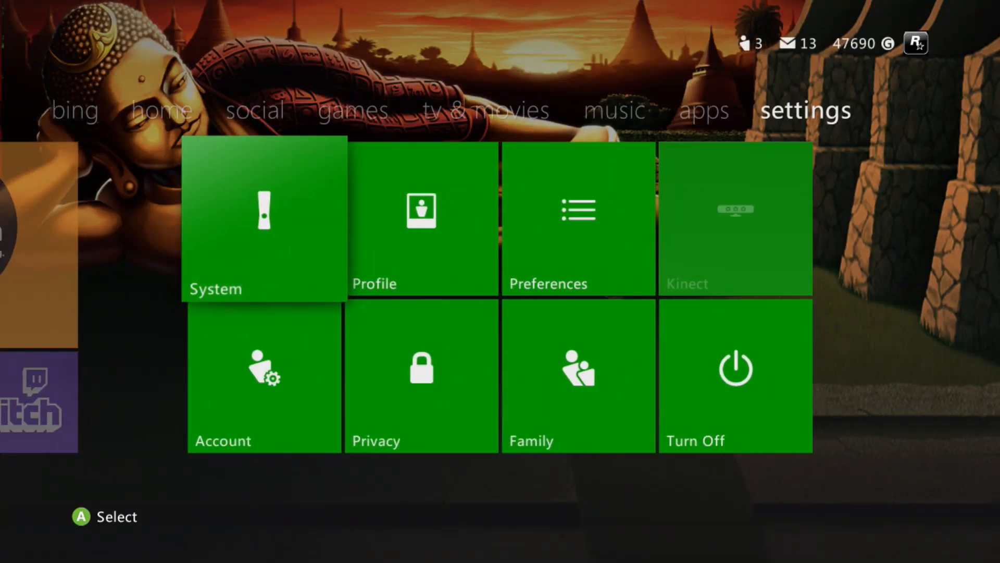
Step: Navigate Settings > System > Storage to the Games and Apps storage list
{"action": "left_click", "coordinate": [264, 220]}
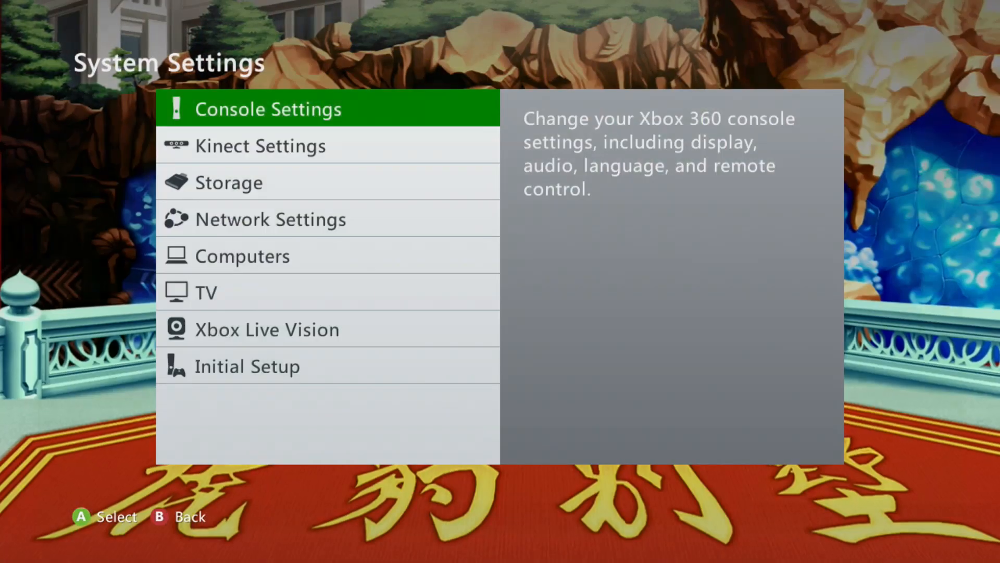
{"action": "key", "text": "Down"}
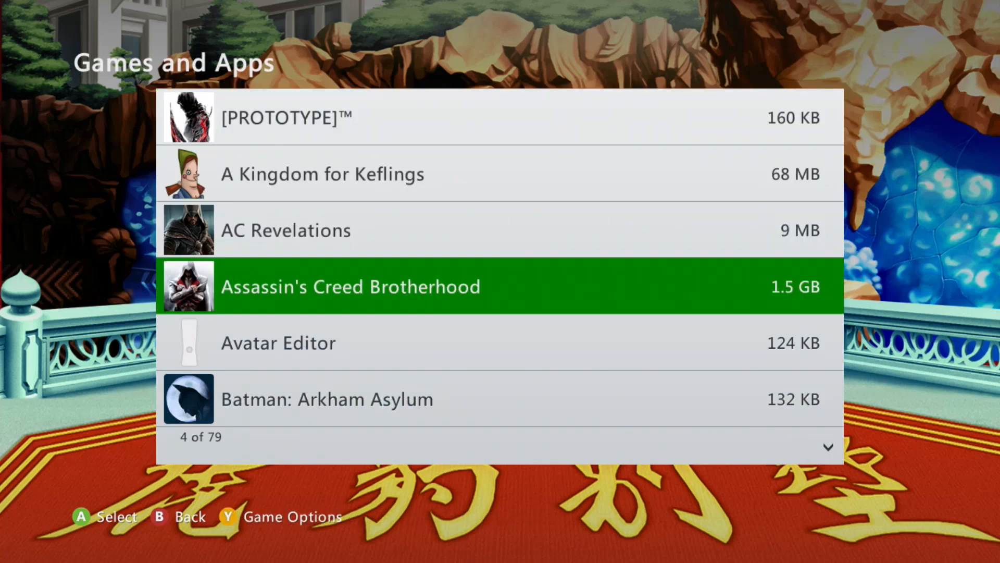
Step: Browse Borderlands' stored content and choose its saved game to copy
{"action": "scroll", "scroll_direction": "down", "scroll_amount": 3}
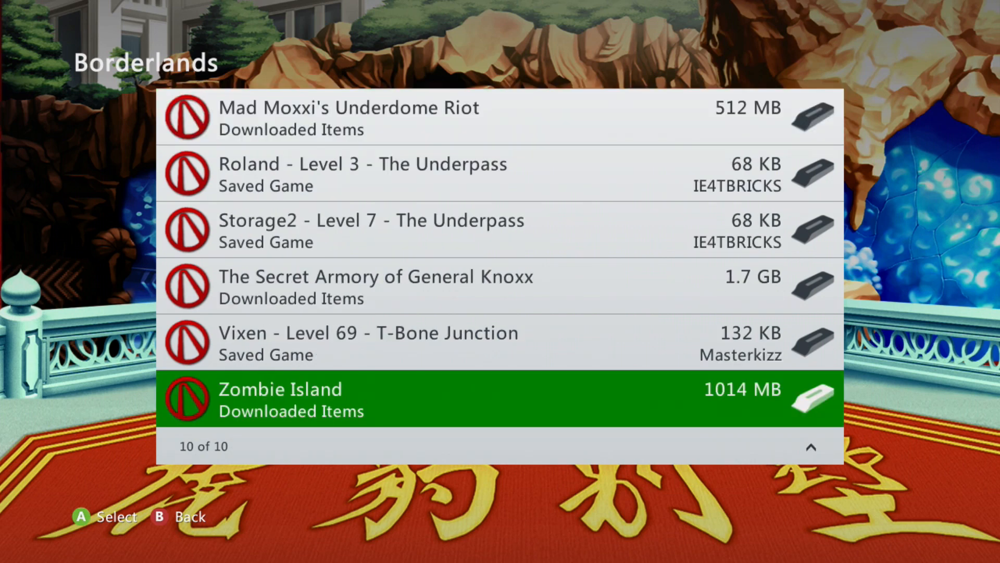
{"action": "scroll", "scroll_direction": "up", "scroll_amount": 3}
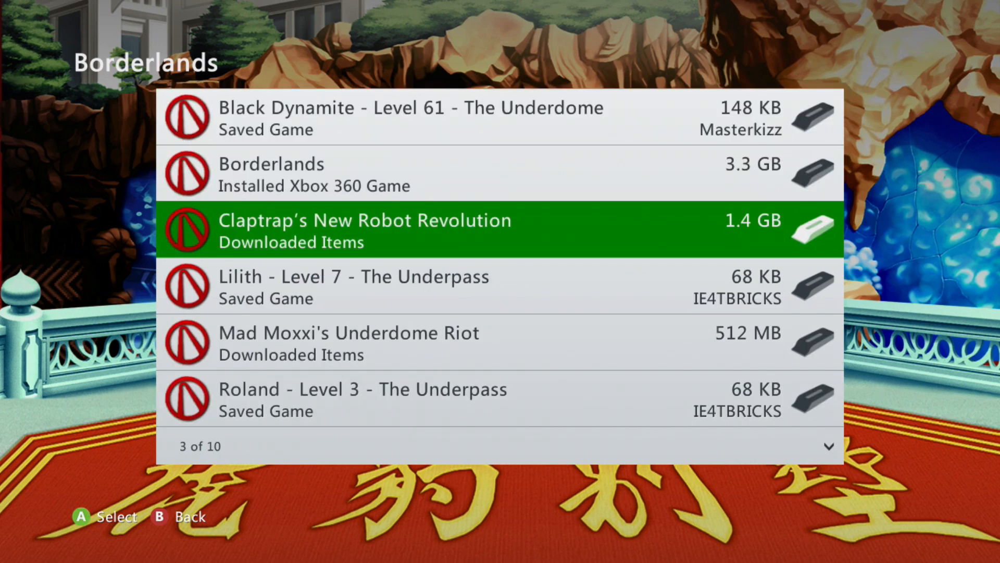
{"action": "scroll", "scroll_direction": "down", "scroll_amount": 3}
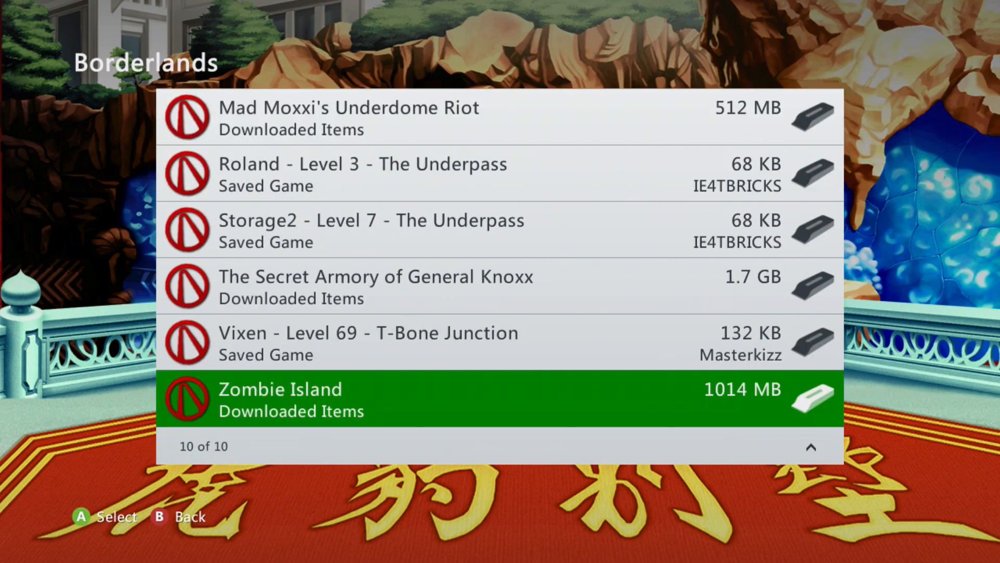
{"action": "key", "text": "Up"}
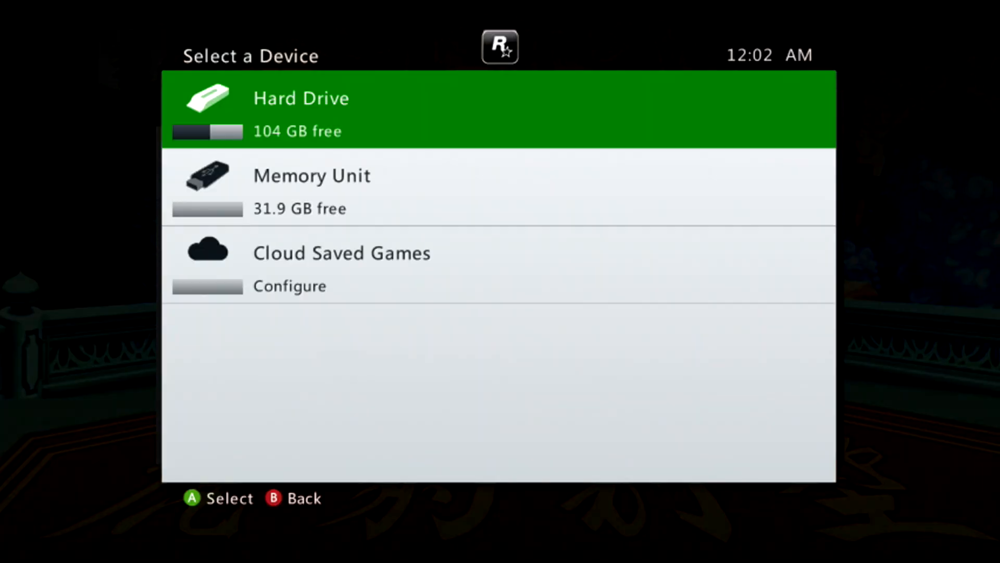
Step: Pick Memory Unit as the copy destination, then back out of the Borderlands list
{"action": "key", "text": "Down"}
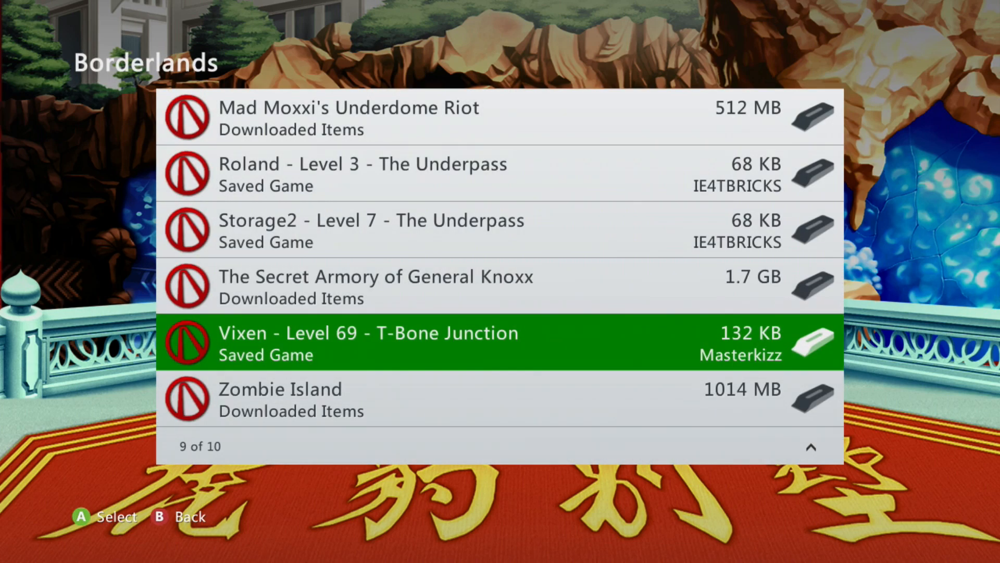
{"action": "key", "text": "B"}
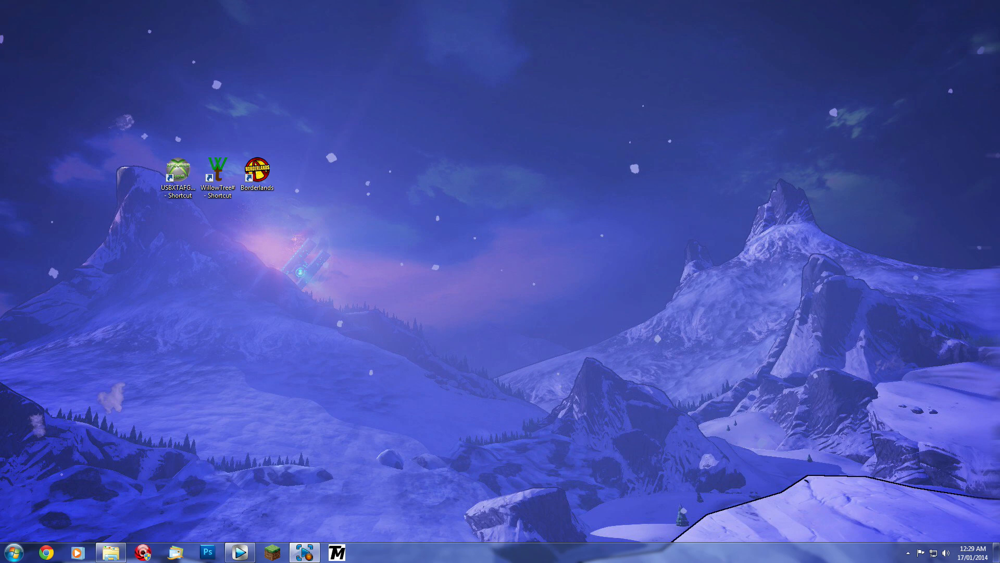
{"action": "mouse_move", "coordinate": [106, 204]}
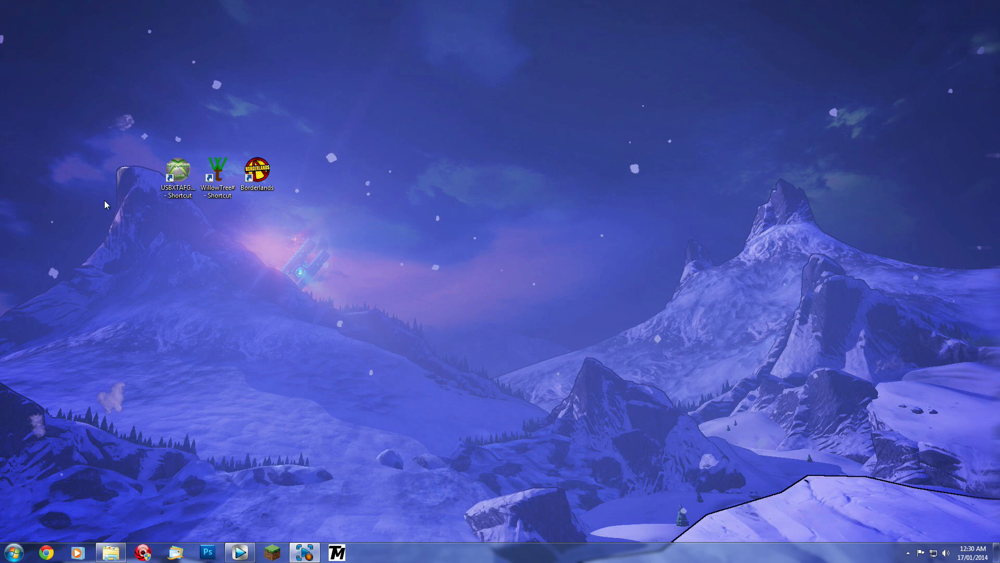
Step: Launch USB Xtaf Gui and open the Usb Memory Unit F device
{"action": "left_click", "coordinate": [178, 169]}
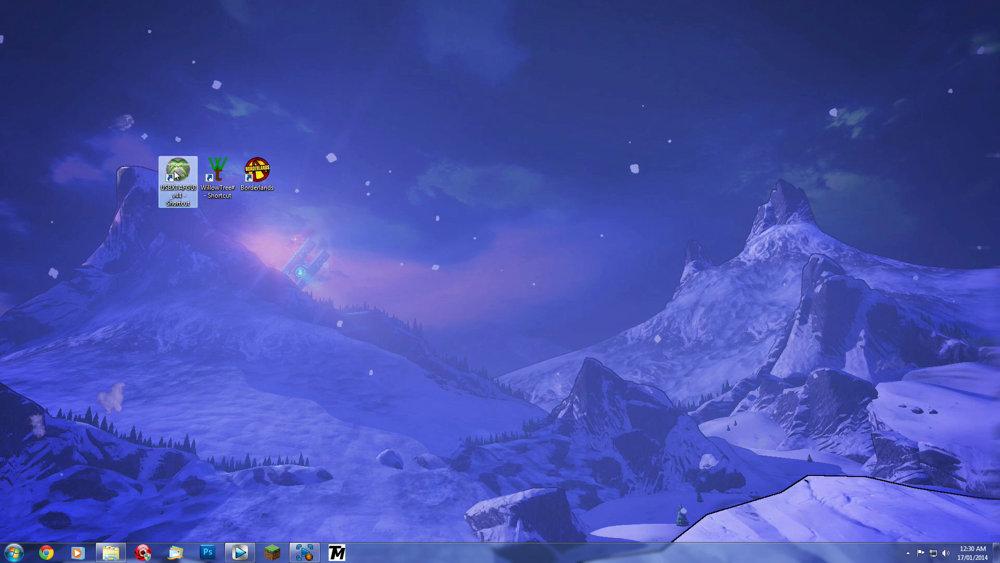
{"action": "double_click", "coordinate": [178, 170]}
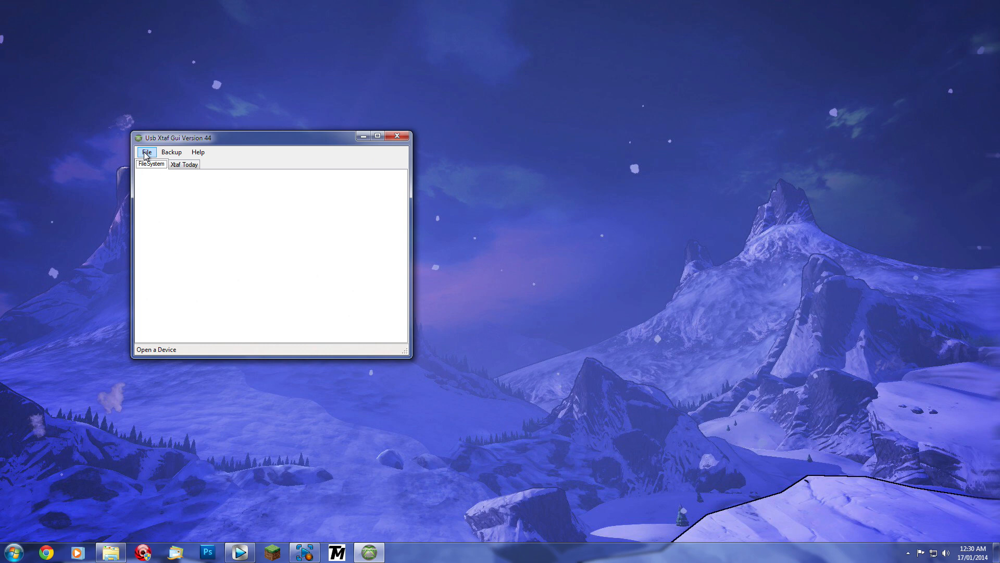
{"action": "left_click", "coordinate": [147, 151]}
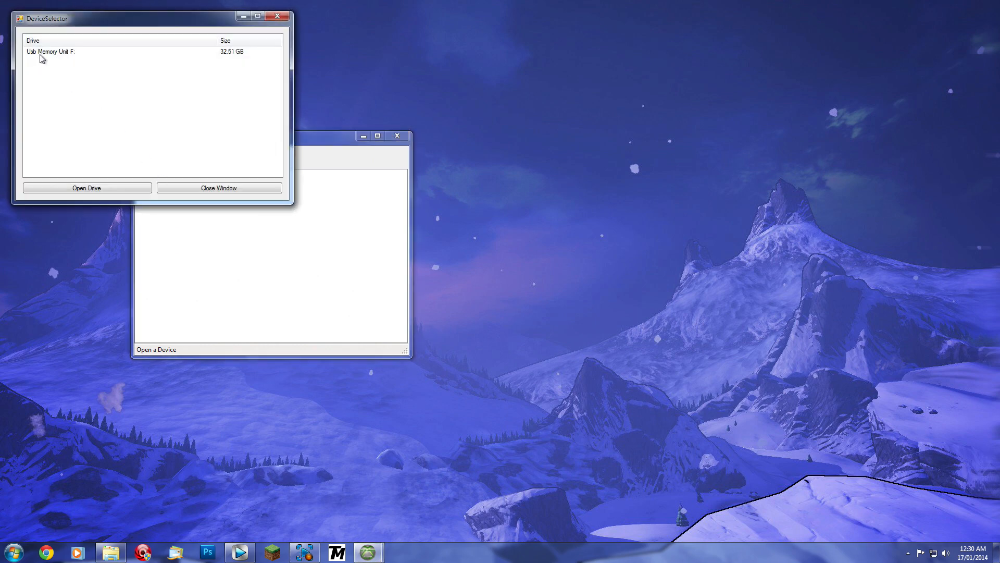
{"action": "left_click", "coordinate": [50, 51]}
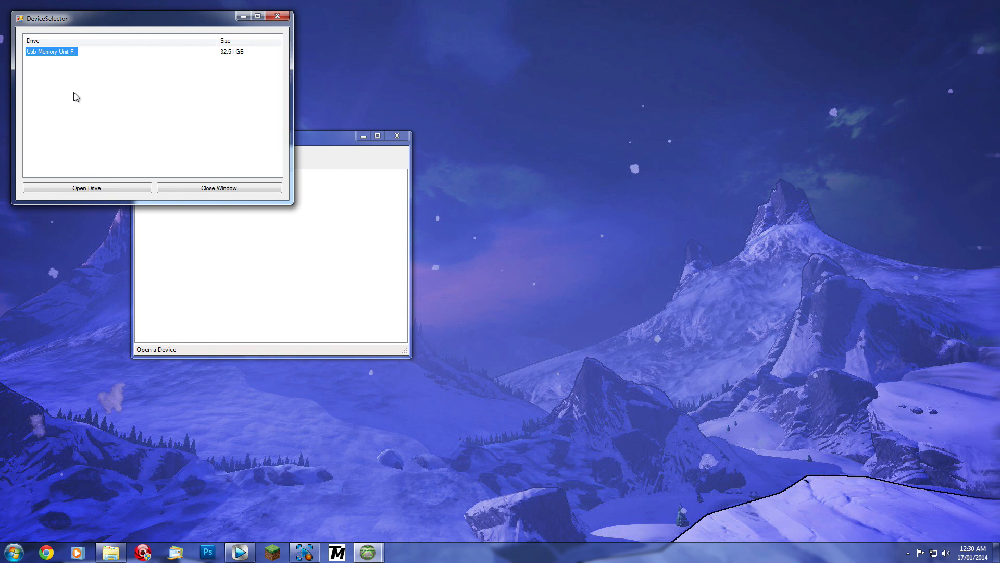
{"action": "left_click", "coordinate": [86, 187]}
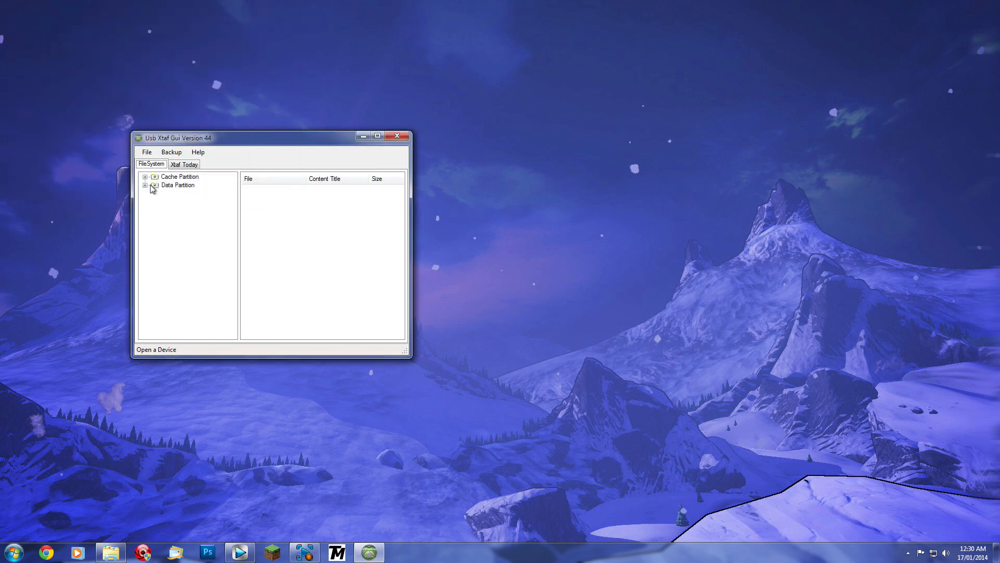
Step: Browse Data Partition to folder 00000001, extract Save0002.sav, and close USB Xtaf Gui
{"action": "left_click", "coordinate": [153, 185]}
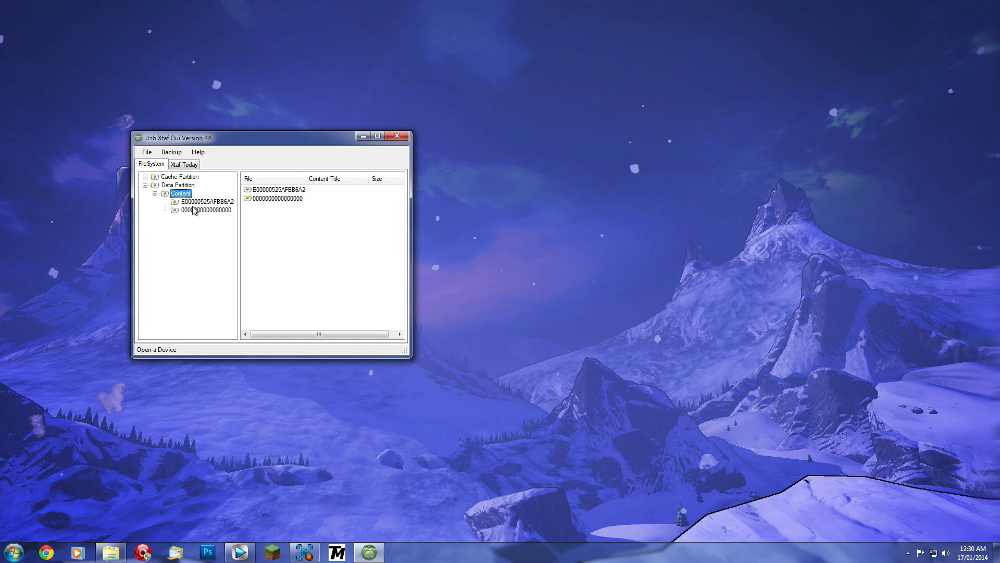
{"action": "left_click", "coordinate": [183, 201]}
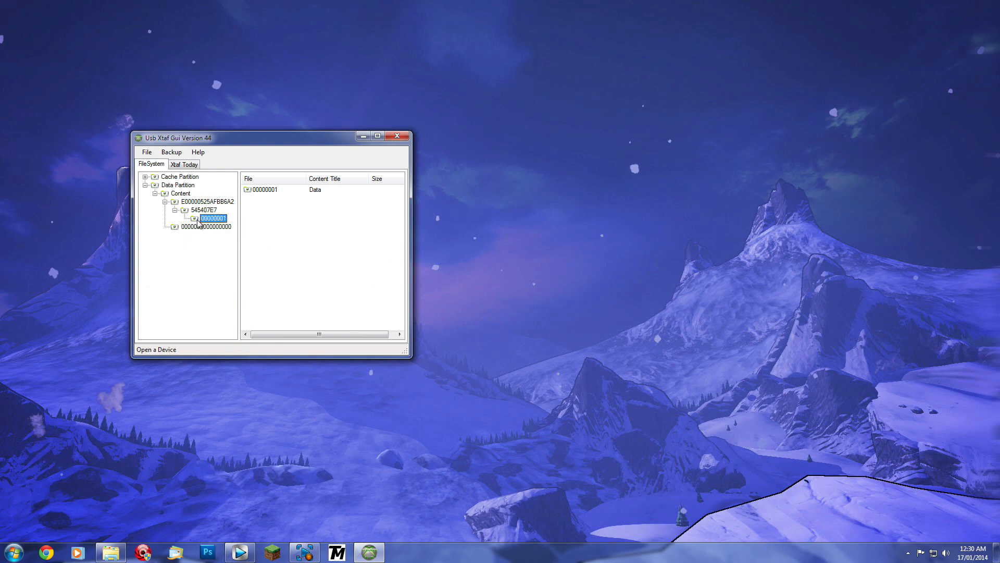
{"action": "left_click", "coordinate": [213, 218]}
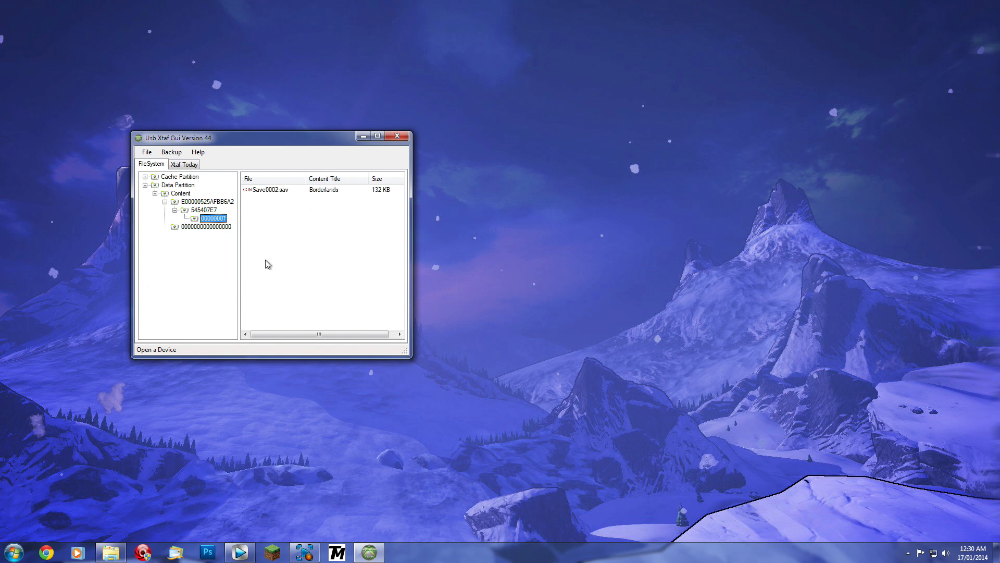
{"action": "left_click", "coordinate": [267, 190]}
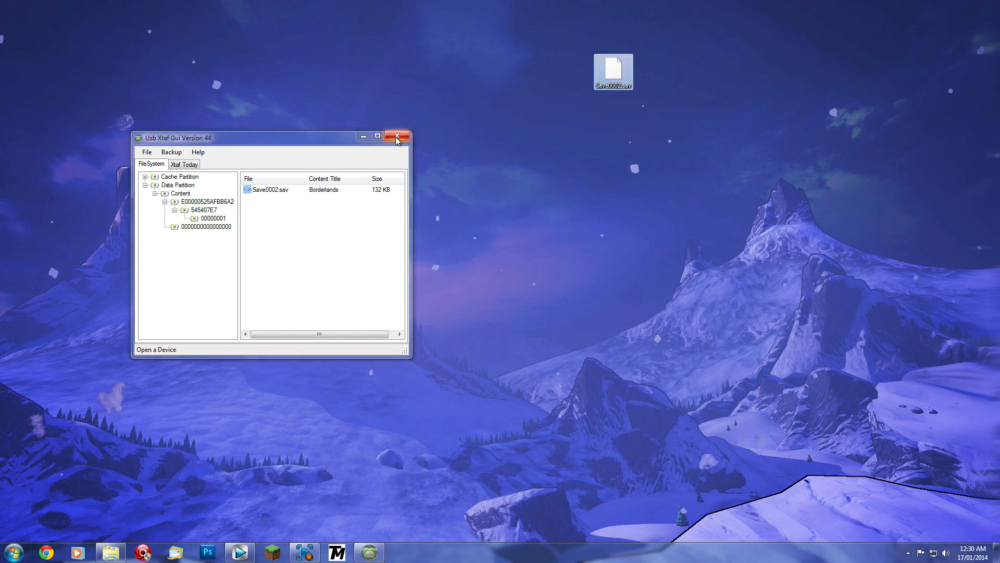
{"action": "left_click", "coordinate": [398, 136]}
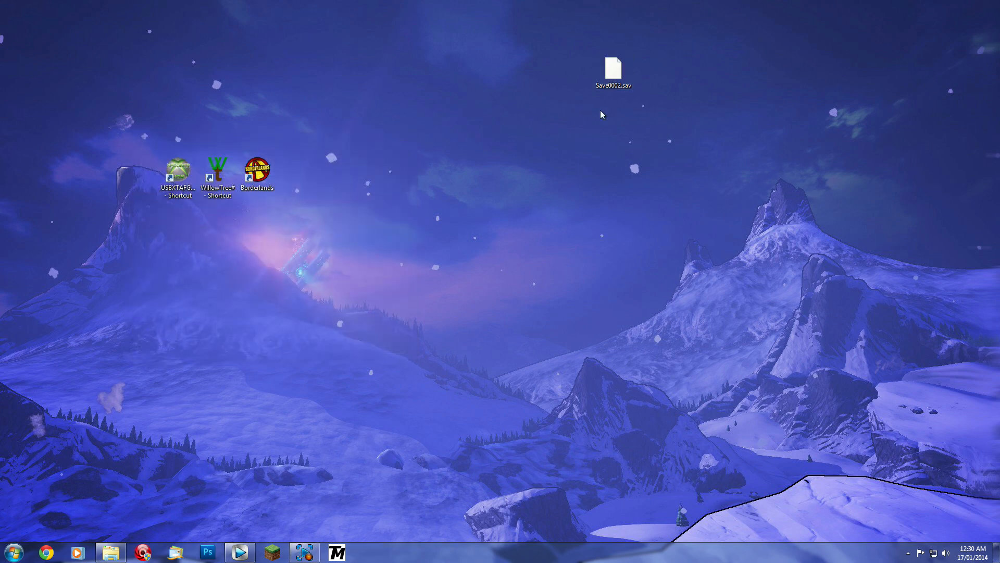
{"action": "mouse_move", "coordinate": [533, 182]}
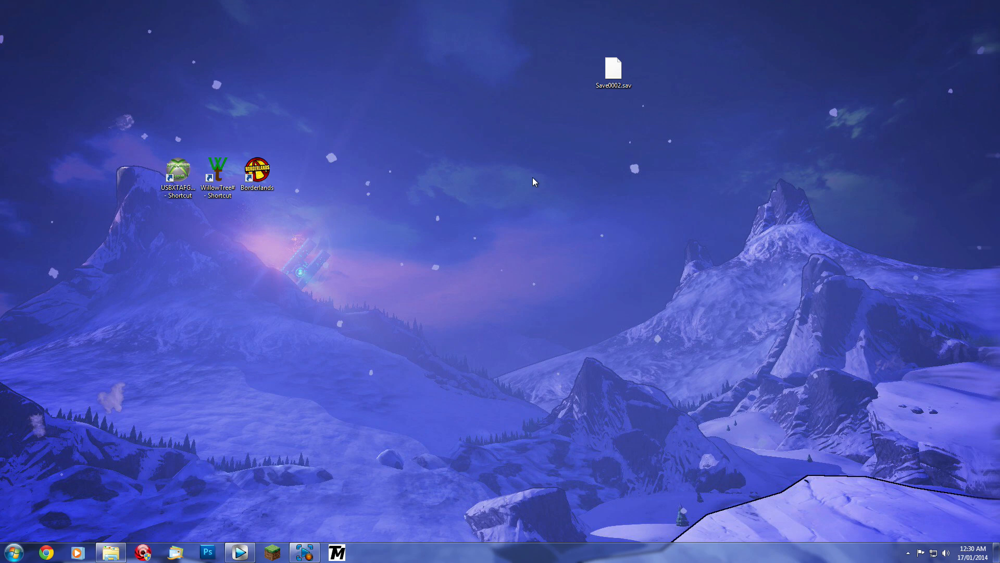
Step: Place Save0002.sav beside the shortcuts and select the WillowTree# shortcut
{"action": "left_click", "coordinate": [612, 70]}
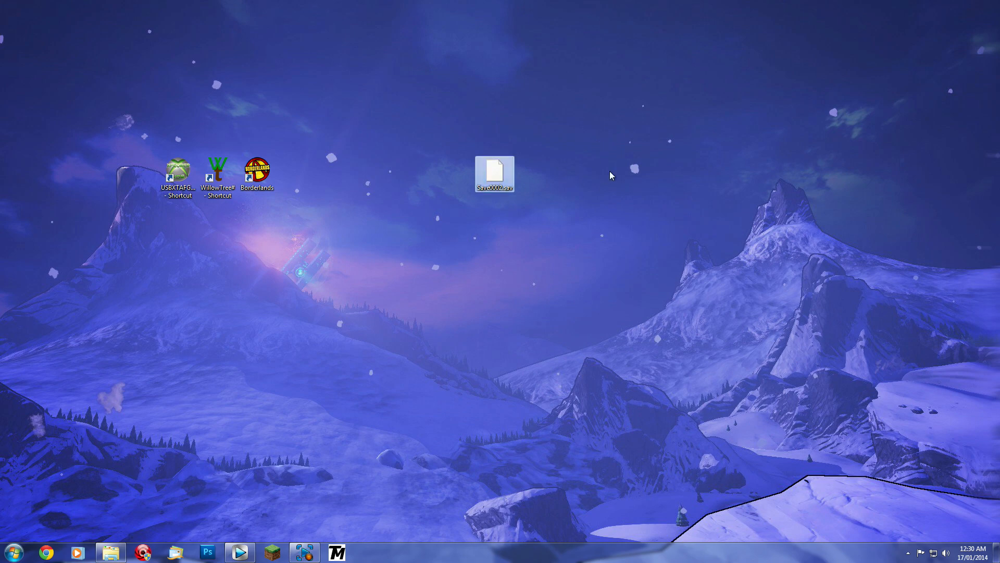
{"action": "mouse_move", "coordinate": [267, 207]}
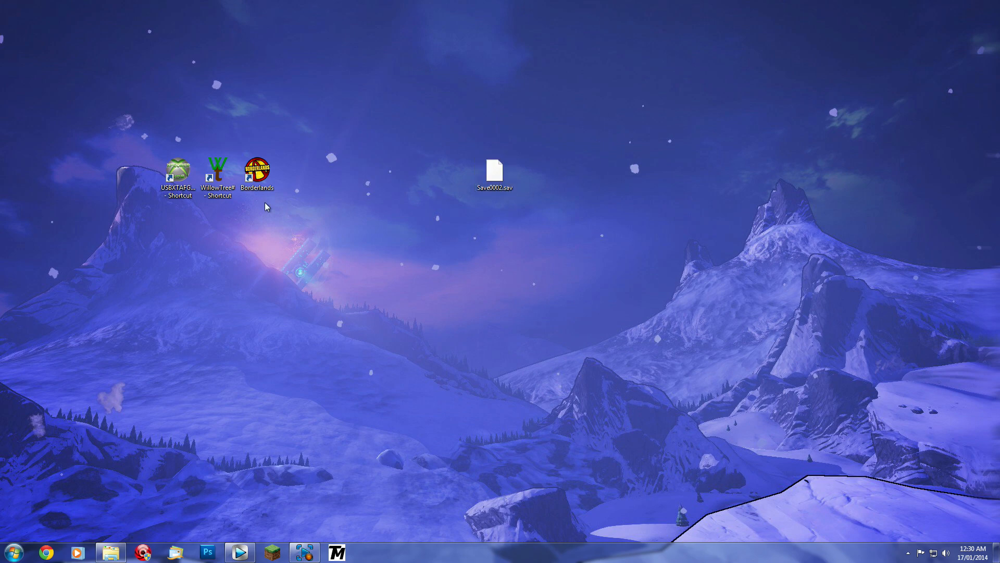
{"action": "left_click", "coordinate": [219, 169]}
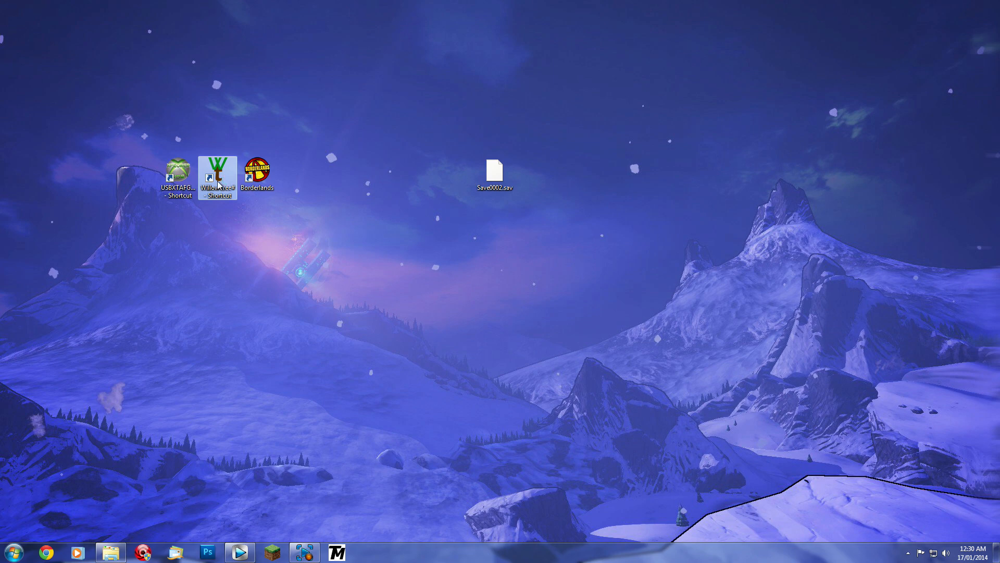
Step: Launch WillowTree#, open save0002.sav from the Desktop, and view General Info
{"action": "double_click", "coordinate": [218, 169]}
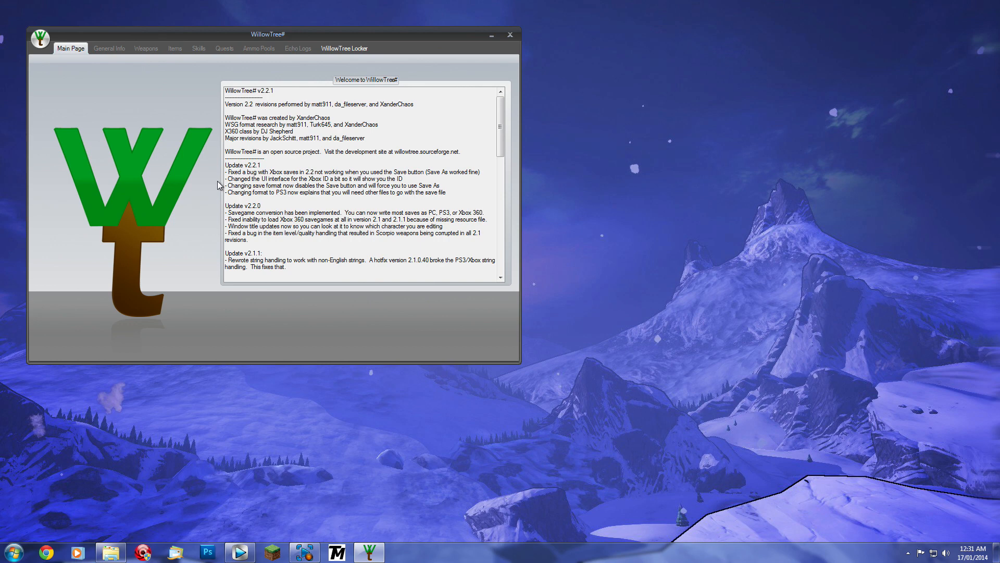
{"action": "mouse_move", "coordinate": [146, 152]}
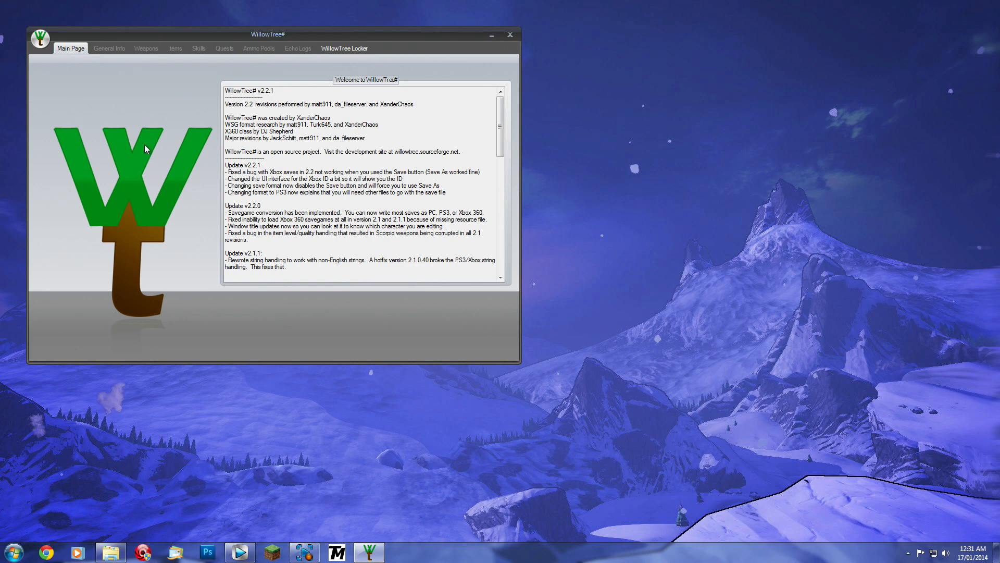
{"action": "left_click", "coordinate": [40, 39]}
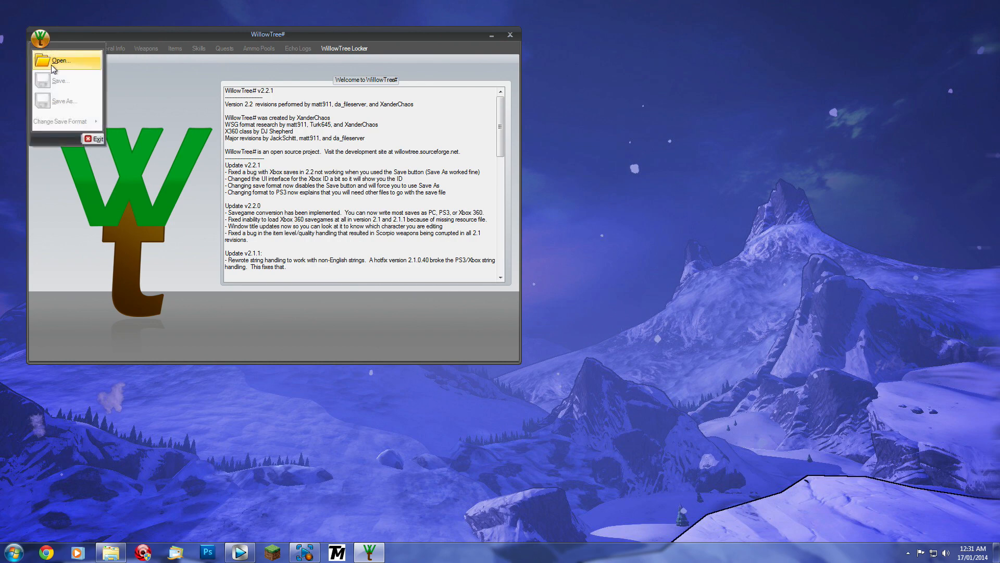
{"action": "left_click", "coordinate": [59, 60]}
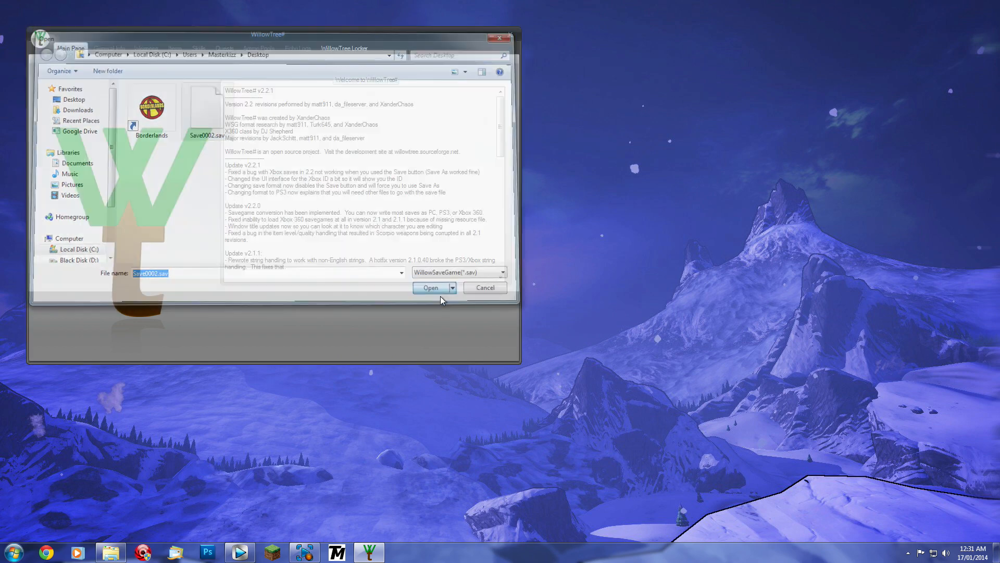
{"action": "left_click", "coordinate": [430, 288]}
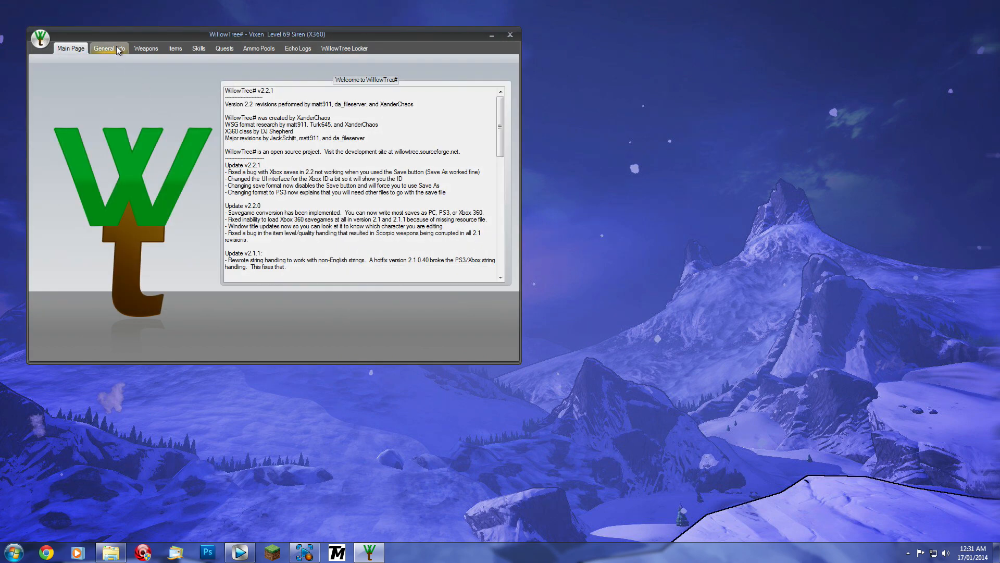
{"action": "left_click", "coordinate": [108, 48]}
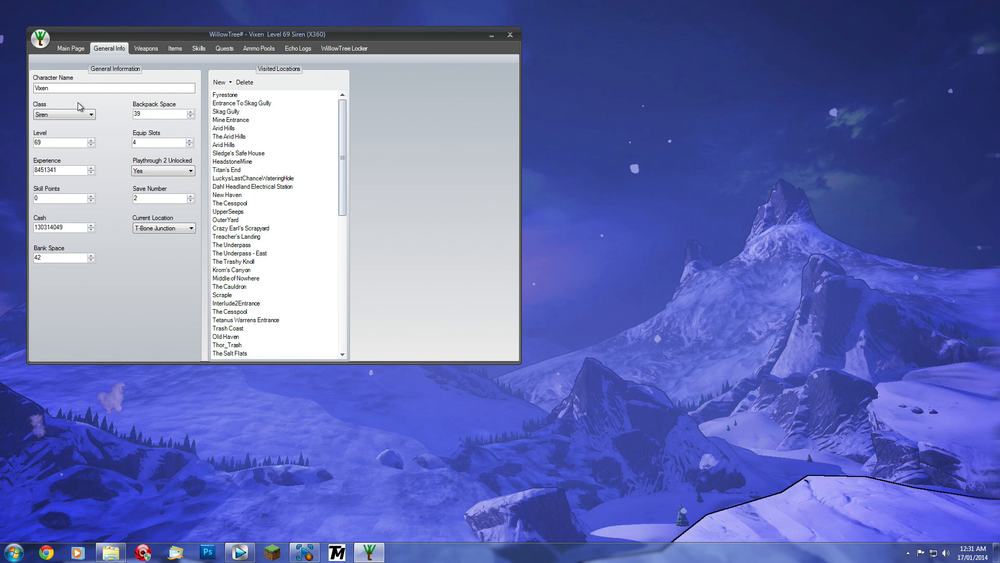
{"action": "mouse_move", "coordinate": [251, 14]}
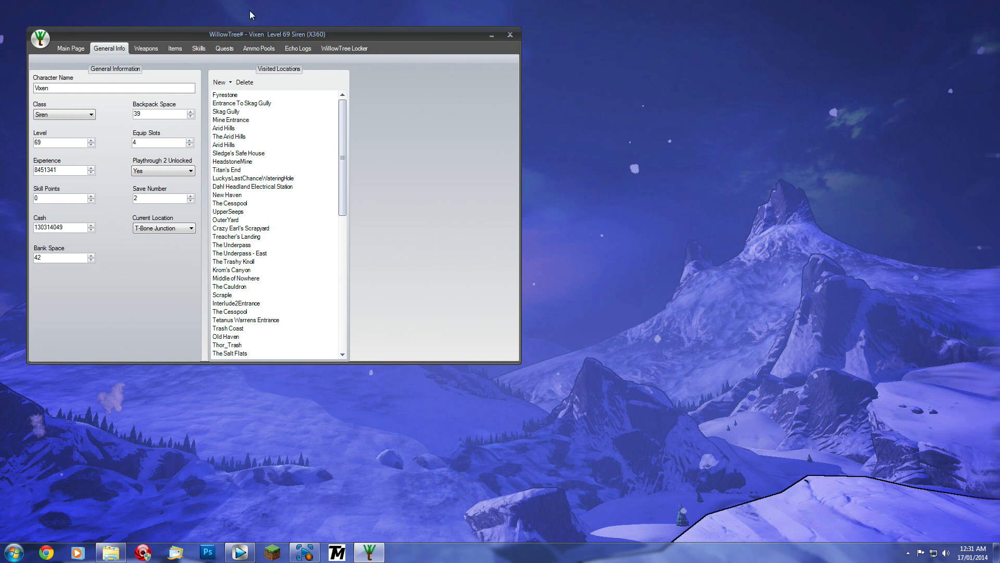
{"action": "mouse_move", "coordinate": [299, 39]}
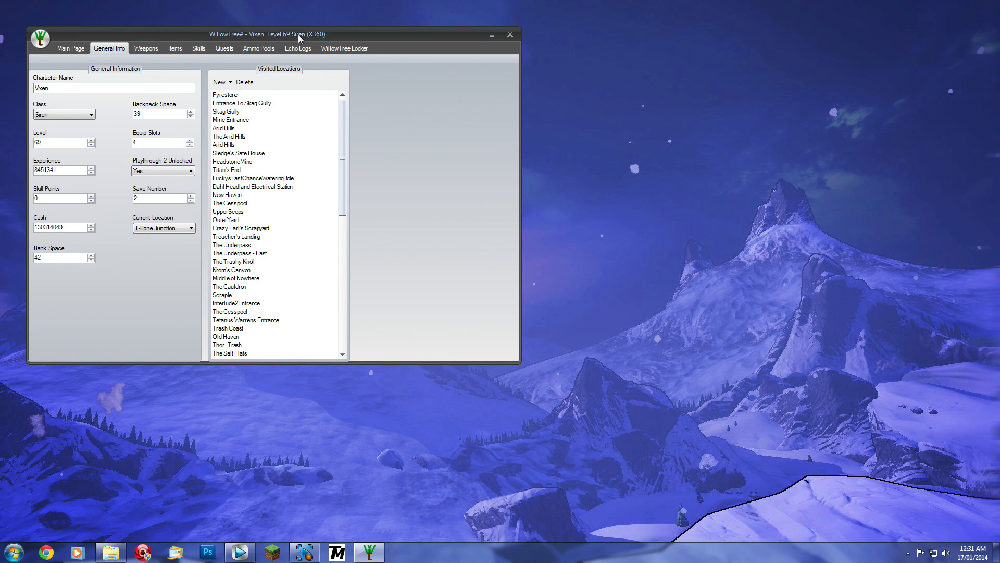
{"action": "mouse_move", "coordinate": [324, 41]}
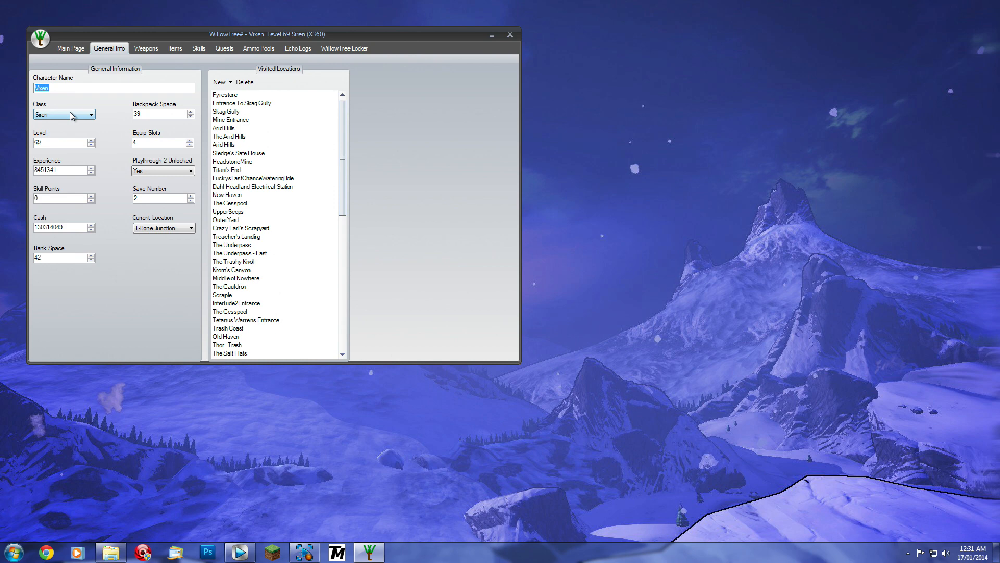
Step: Type 'YouTube Video' as the character name, then view the Weapons backpack
{"action": "type", "text": "YouTube"}
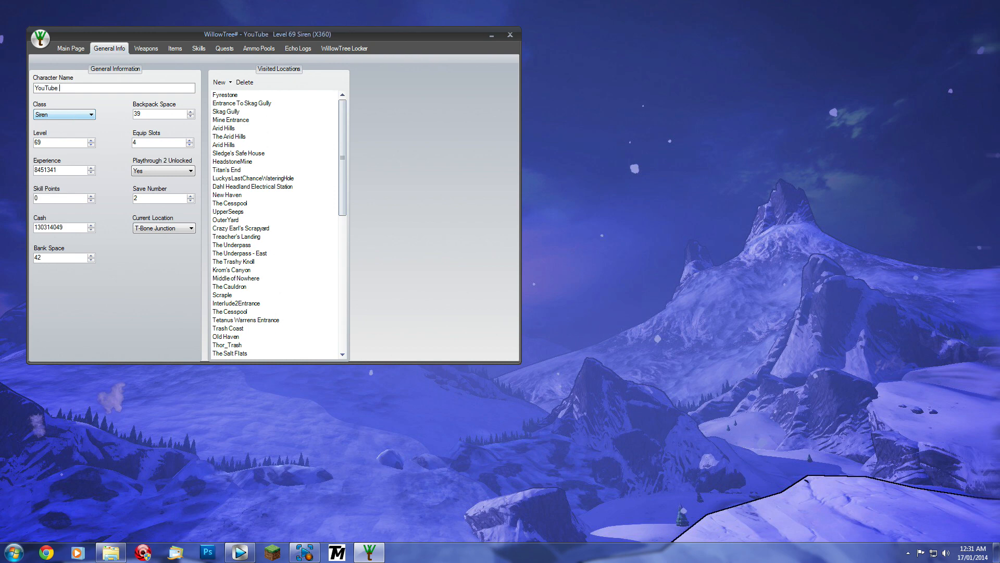
{"action": "type", "text": "Video"}
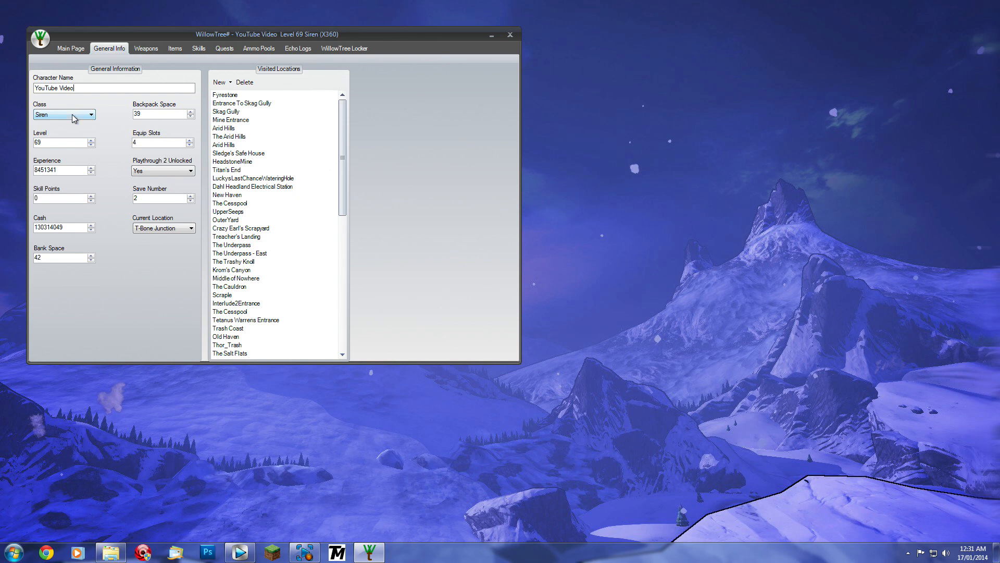
{"action": "left_click", "coordinate": [146, 48]}
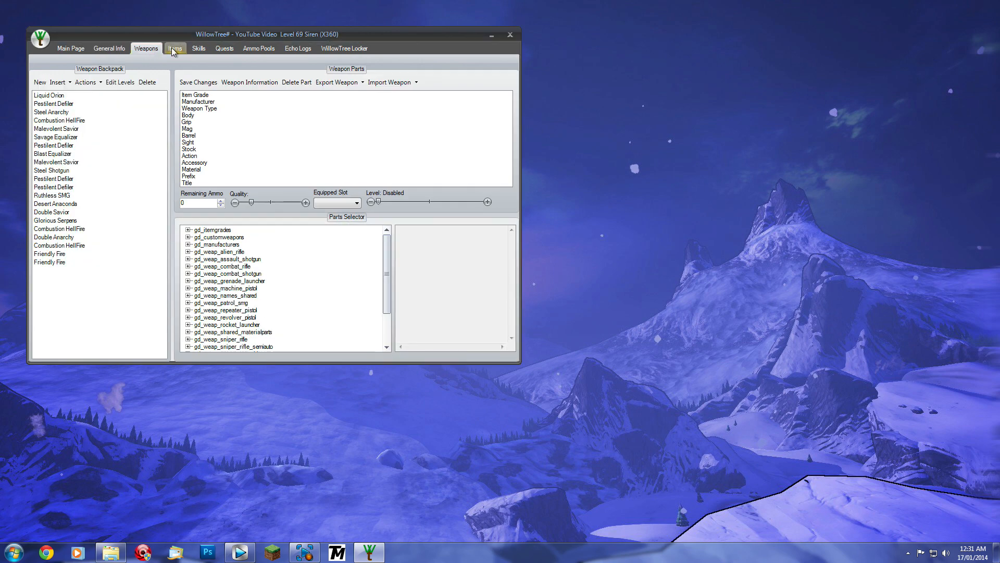
Step: View the Ammo Pools, Quests and Main Page tabs, then return to General Info
{"action": "left_click", "coordinate": [259, 48]}
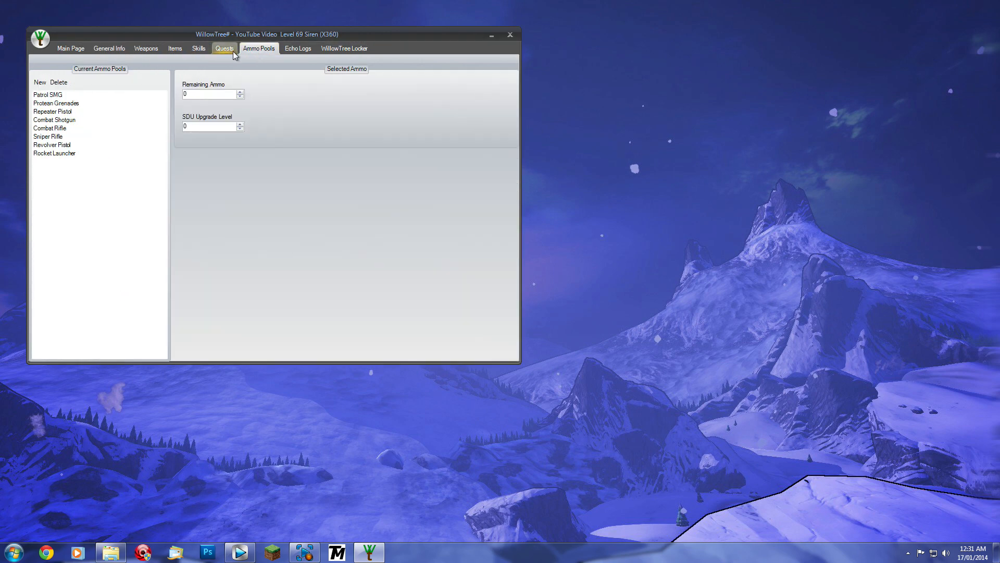
{"action": "left_click", "coordinate": [224, 48]}
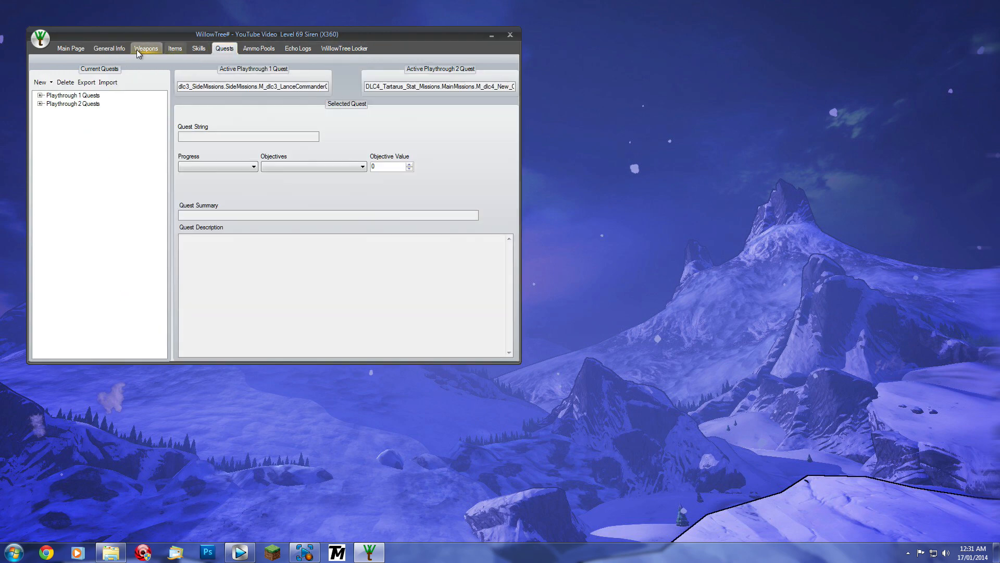
{"action": "left_click", "coordinate": [70, 48]}
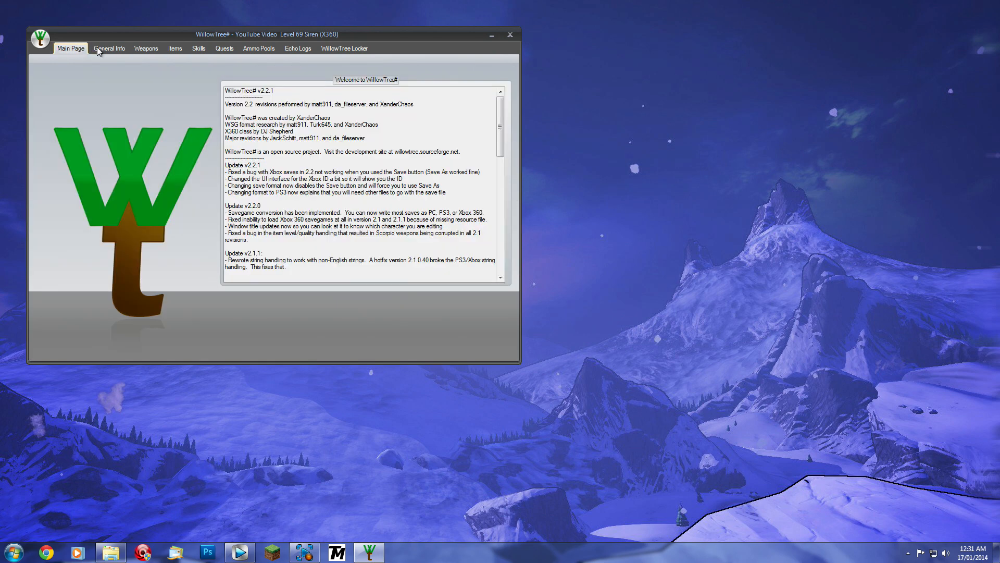
{"action": "left_click", "coordinate": [109, 48]}
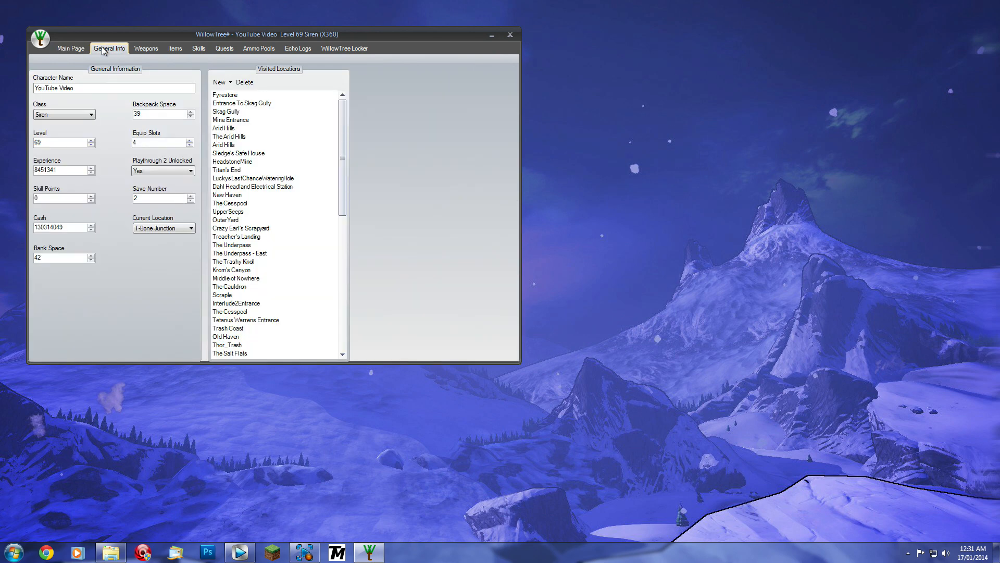
{"action": "mouse_move", "coordinate": [60, 43]}
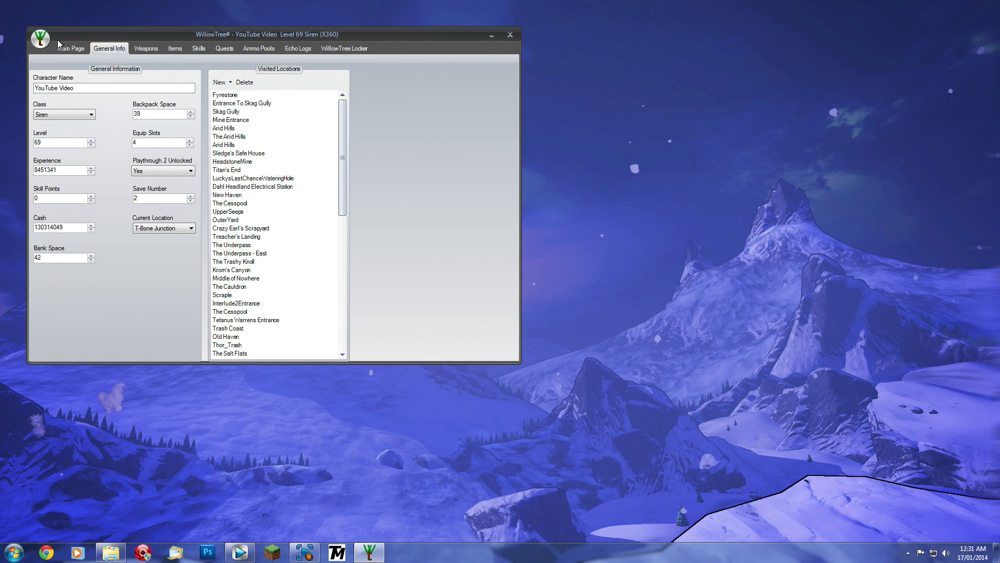
Step: Choose PC under the orb's Change Save Format menu
{"action": "left_click", "coordinate": [39, 40]}
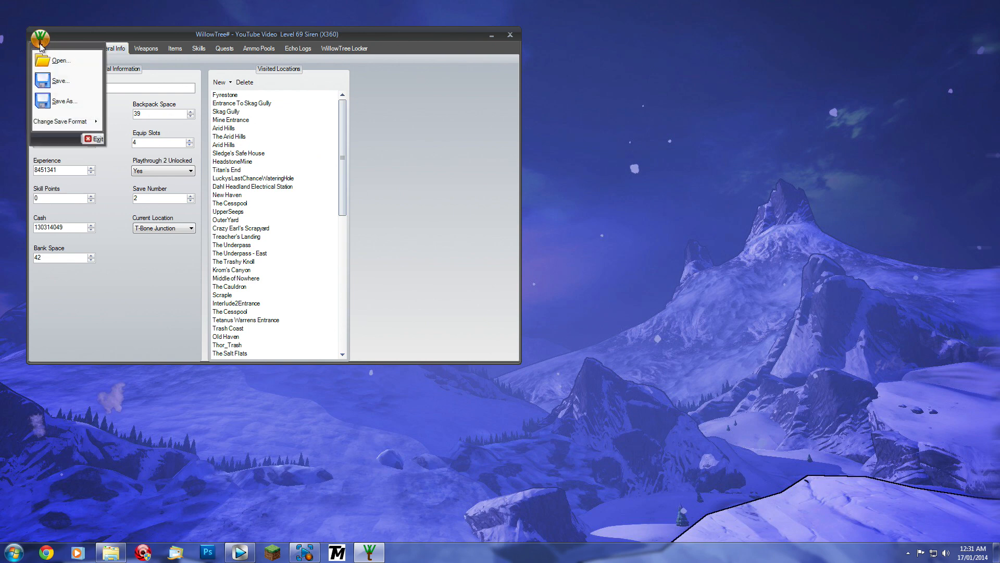
{"action": "left_click", "coordinate": [61, 121]}
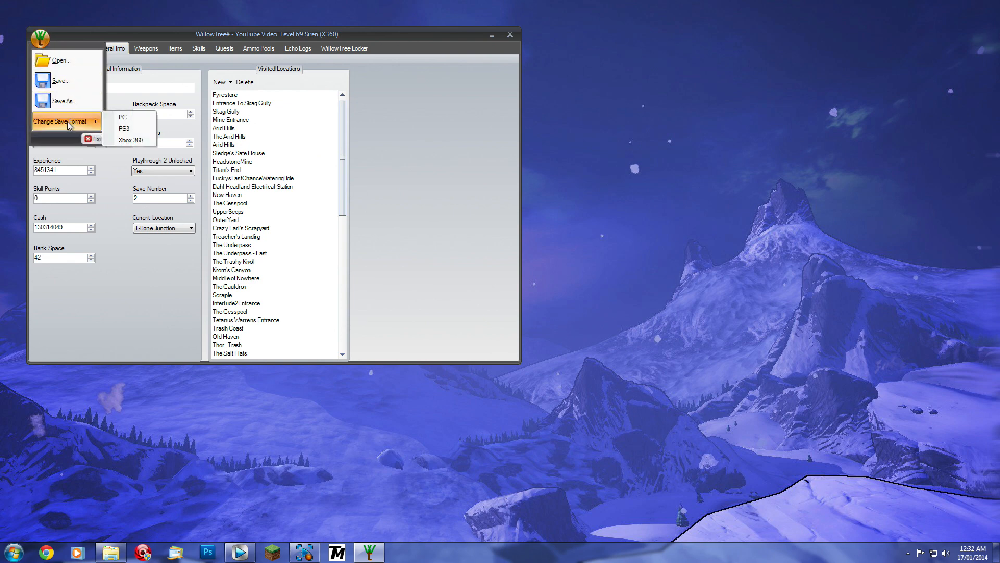
{"action": "left_click", "coordinate": [123, 117]}
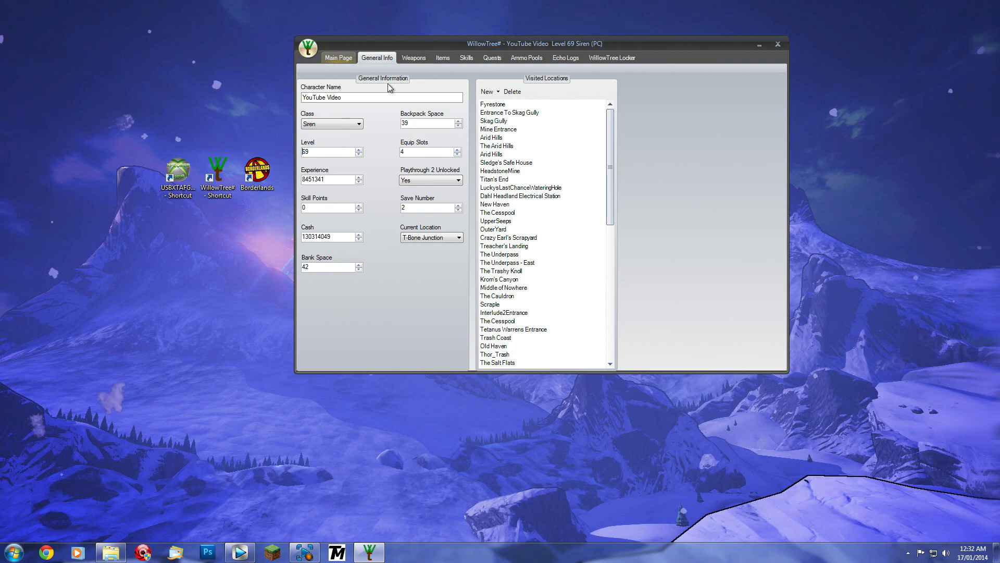
{"action": "mouse_move", "coordinate": [369, 107]}
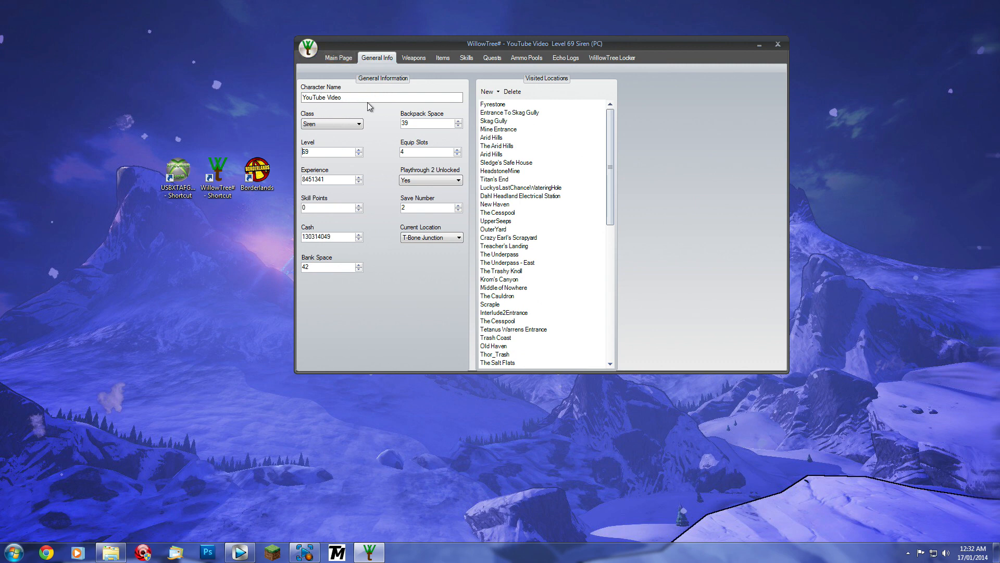
Step: Begin a Save As, then set the Save Number to 1
{"action": "left_click", "coordinate": [308, 49]}
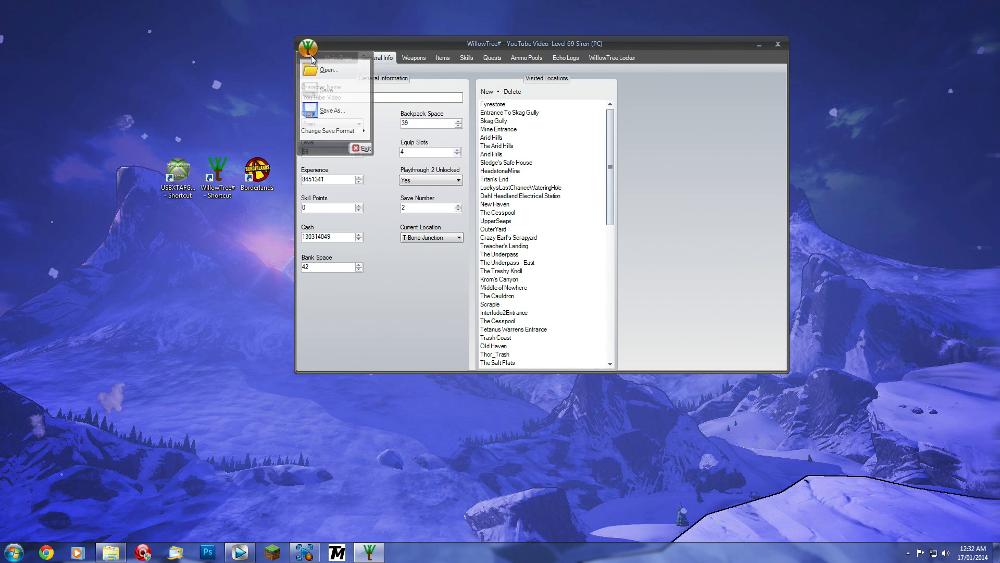
{"action": "left_click", "coordinate": [329, 110]}
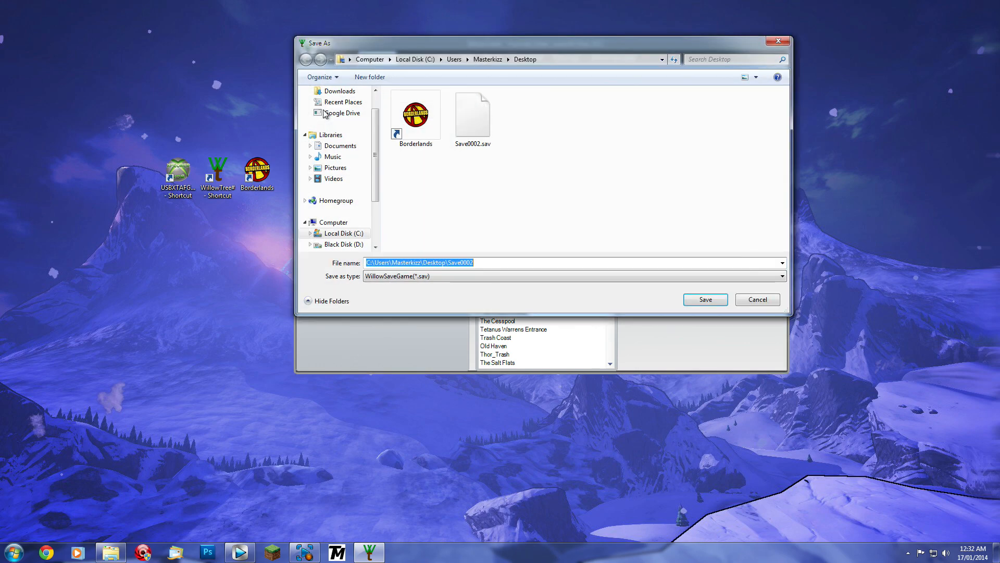
{"action": "left_click", "coordinate": [705, 300]}
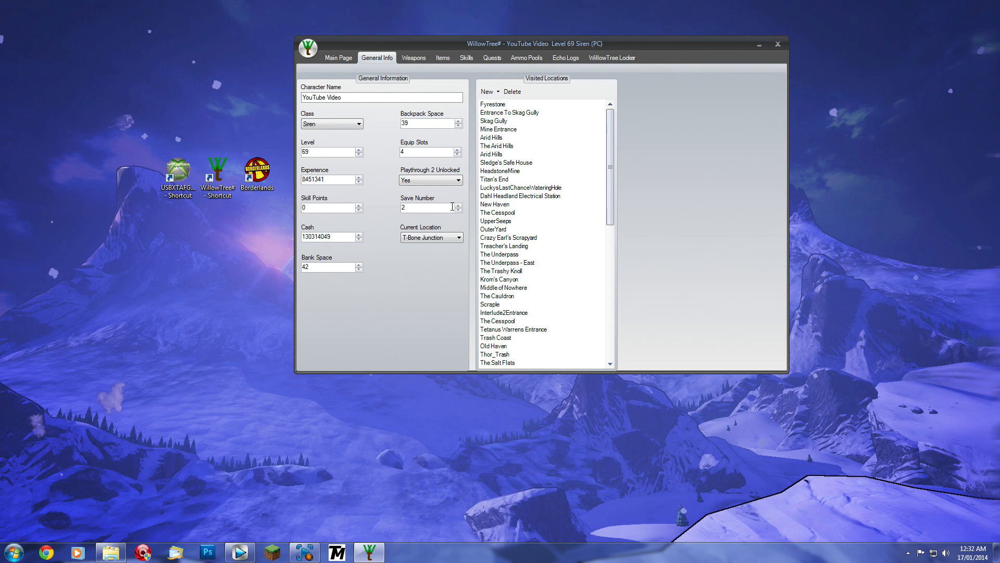
{"action": "left_click", "coordinate": [458, 209]}
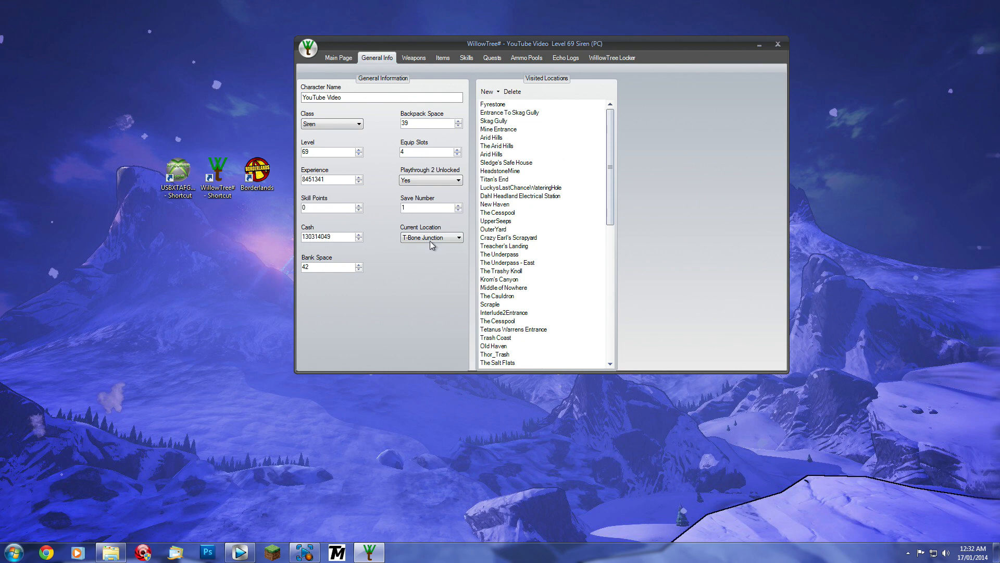
{"action": "left_click", "coordinate": [421, 207]}
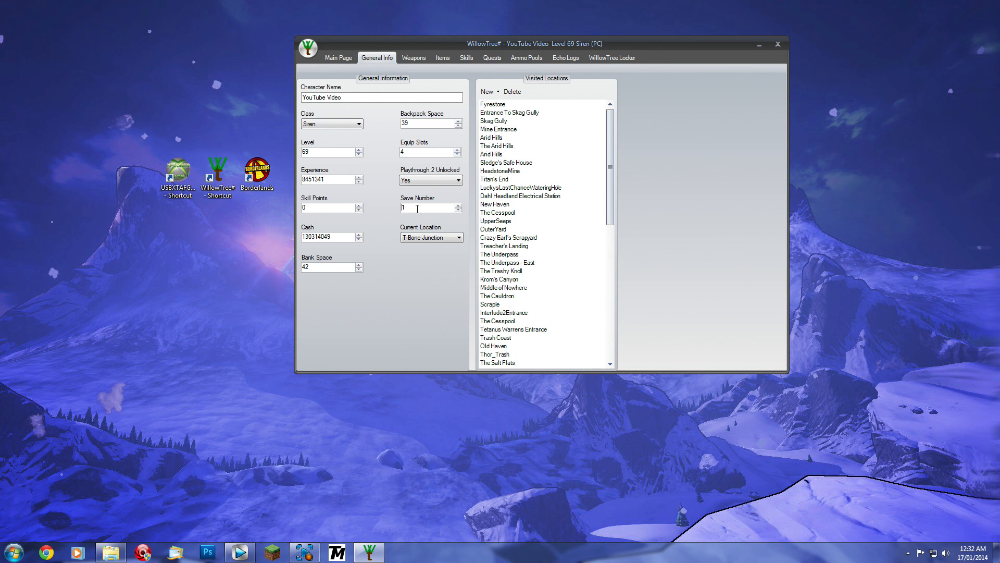
Step: Save the character to the desktop as Save0001.sav, confirm, and close WillowTree#
{"action": "left_click", "coordinate": [308, 49]}
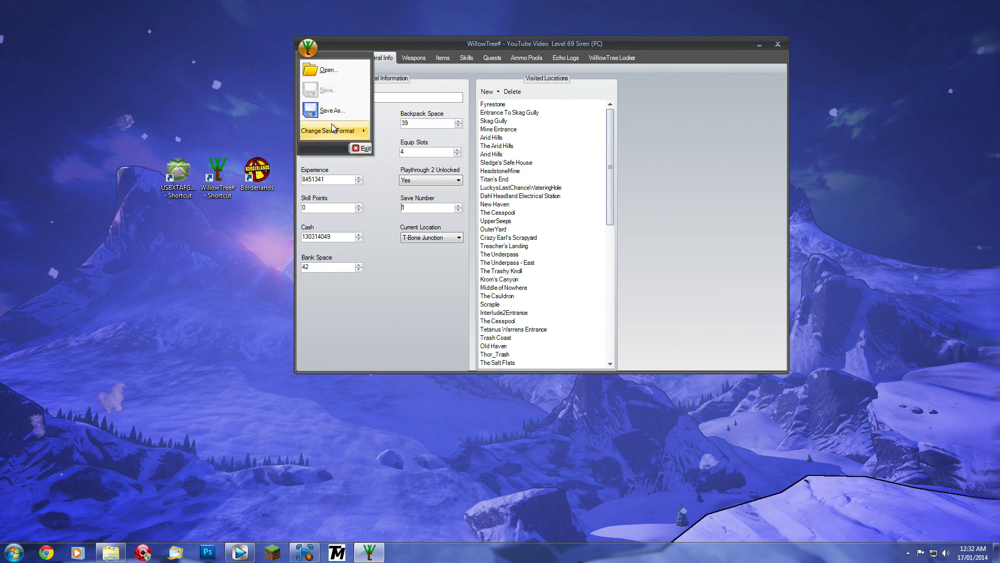
{"action": "left_click", "coordinate": [331, 109]}
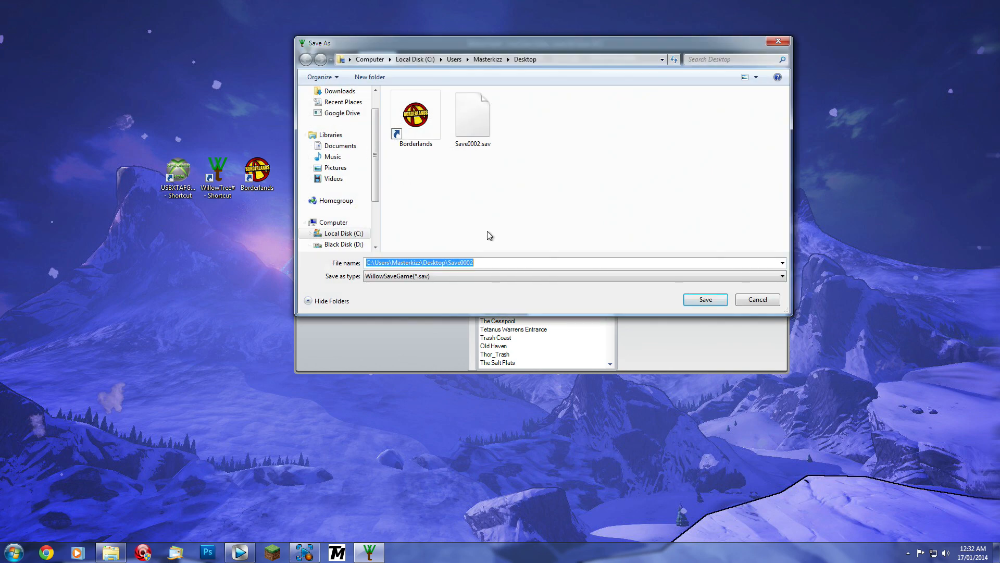
{"action": "left_click", "coordinate": [492, 262]}
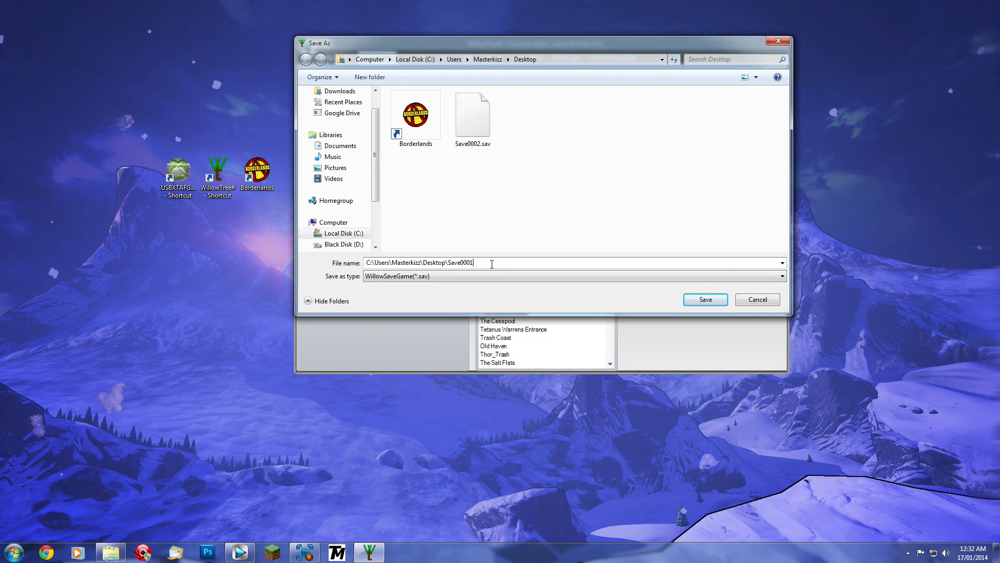
{"action": "left_click", "coordinate": [704, 299]}
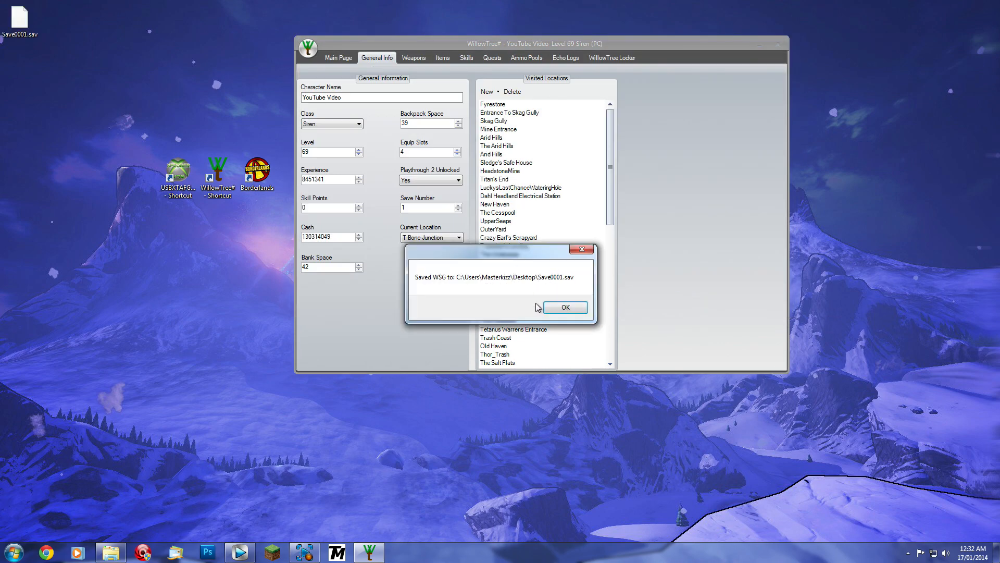
{"action": "left_click", "coordinate": [563, 307]}
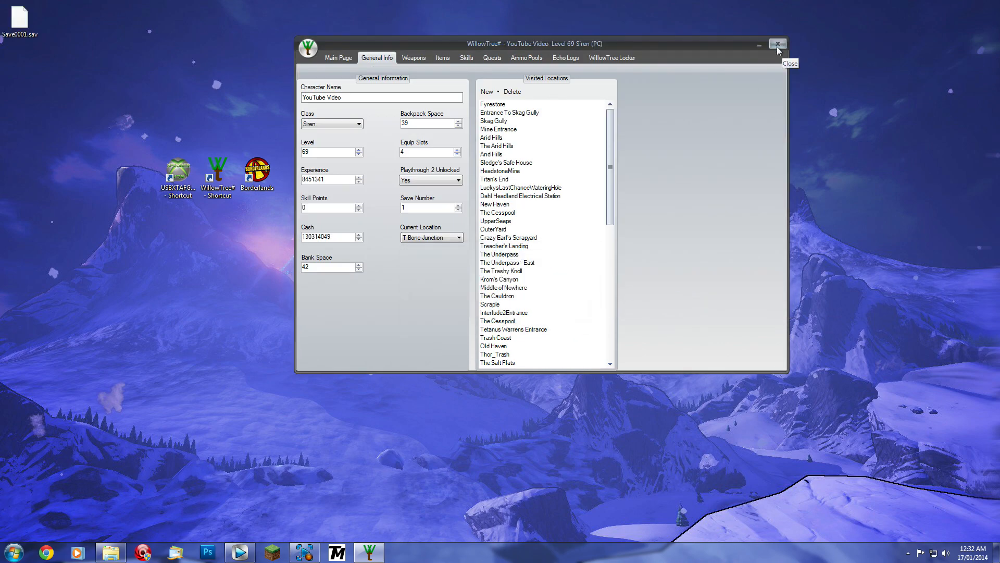
{"action": "left_click", "coordinate": [778, 43]}
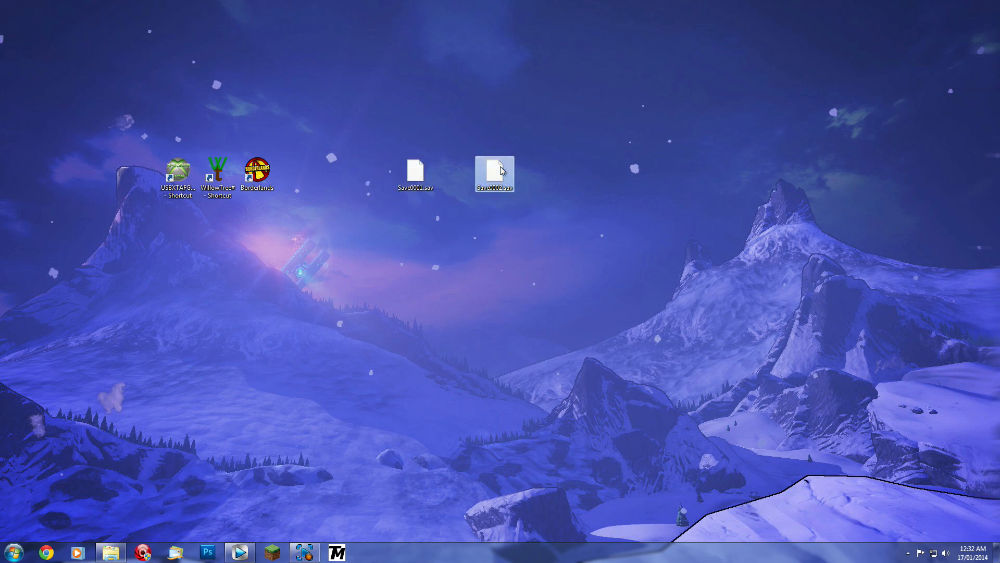
Step: Move Save0001.sav from the desktop into the Borderlands SaveData folder
{"action": "left_click", "coordinate": [415, 173]}
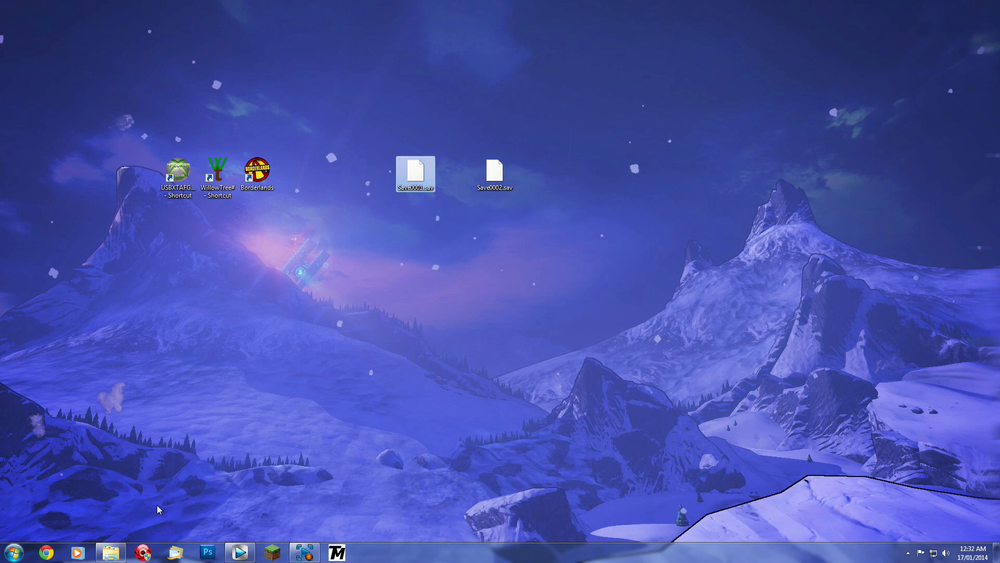
{"action": "left_click", "coordinate": [114, 552]}
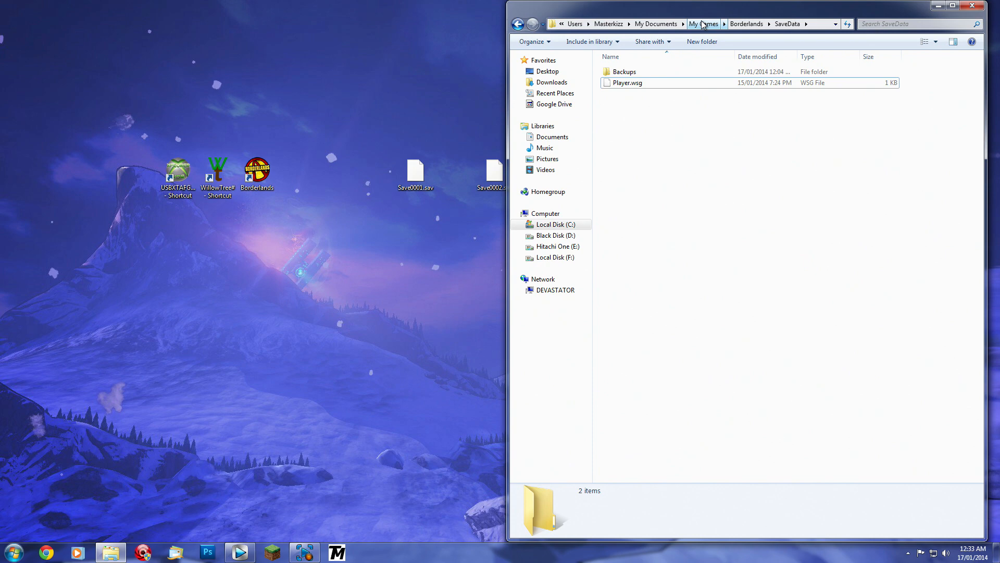
{"action": "mouse_move", "coordinate": [674, 161]}
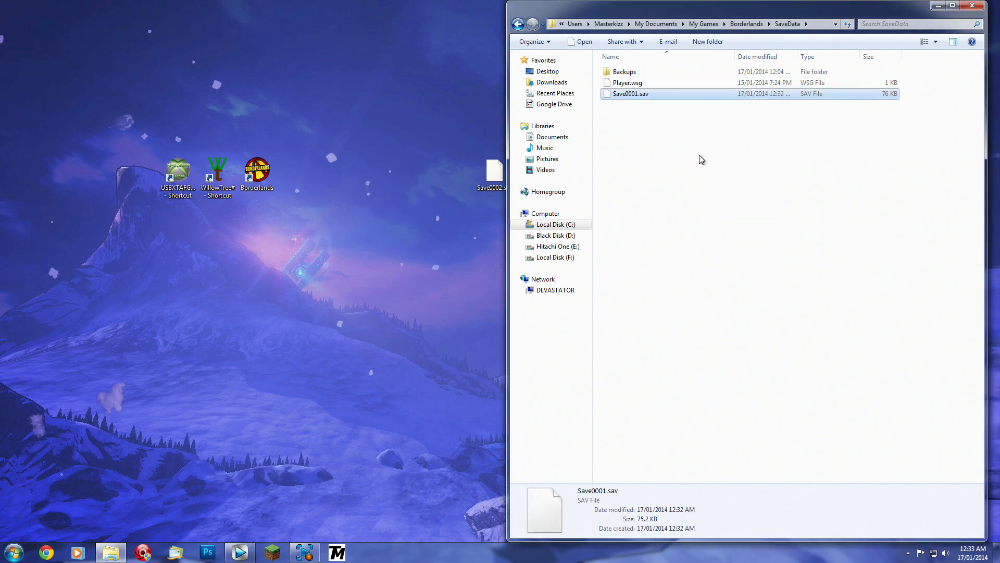
{"action": "left_click", "coordinate": [701, 159]}
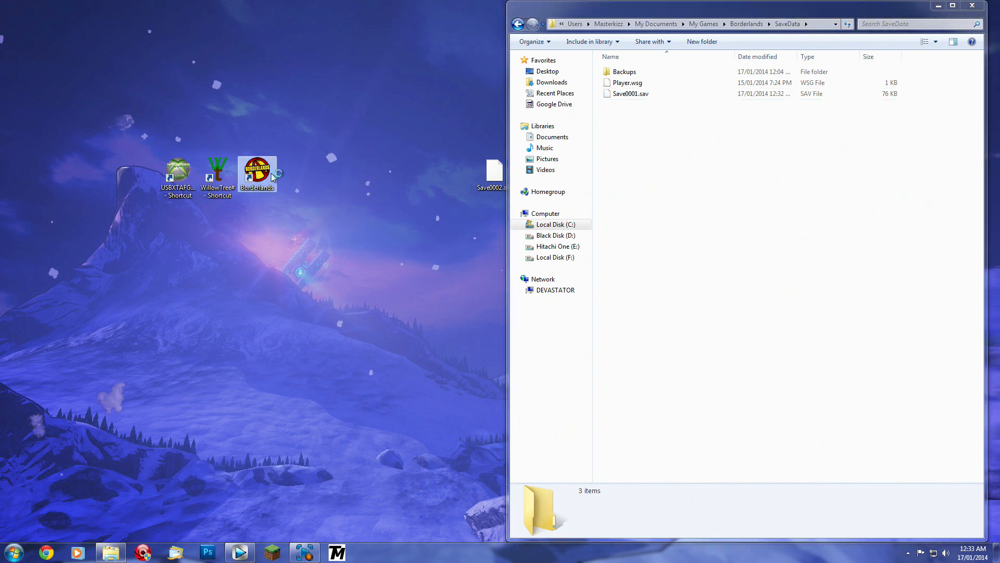
Step: Launch Borderlands and load the YouTube Video character in single player on Playthrough 2
{"action": "double_click", "coordinate": [256, 171]}
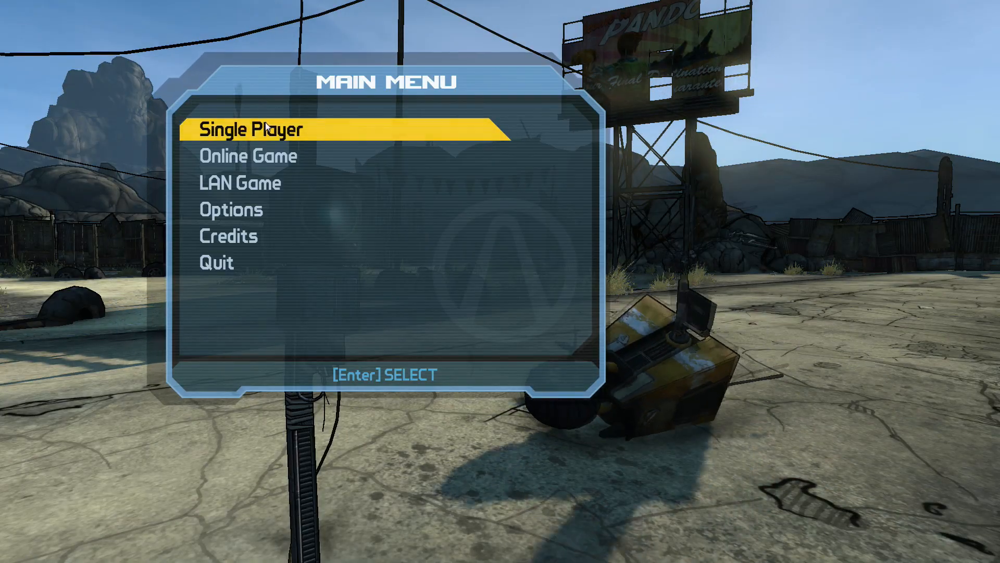
{"action": "left_click", "coordinate": [249, 128]}
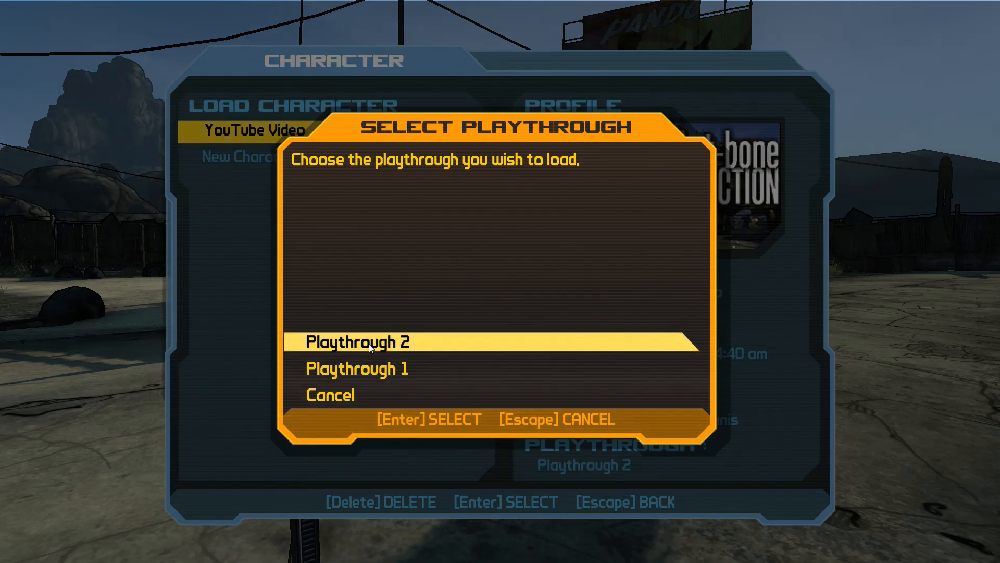
{"action": "left_click", "coordinate": [358, 342]}
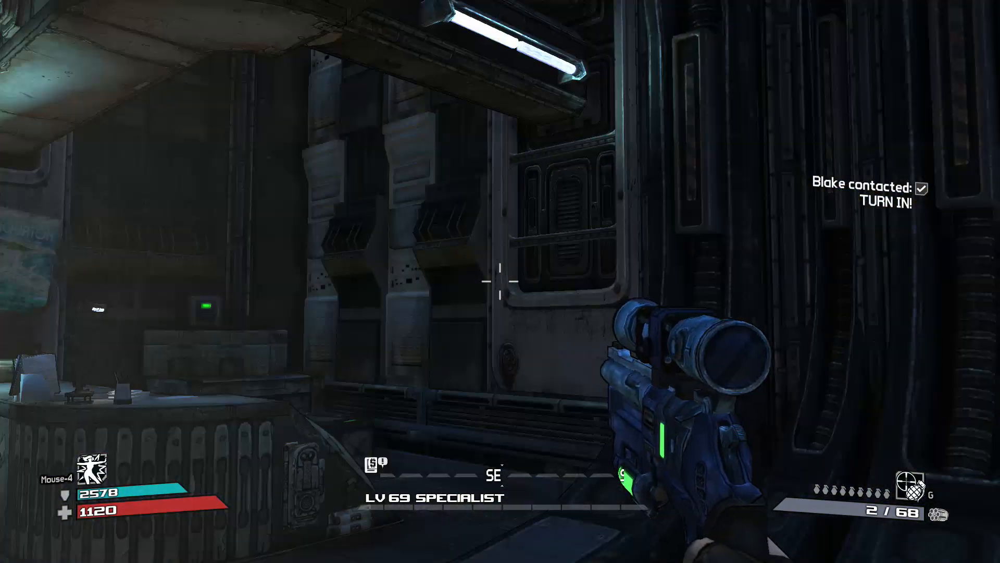
{"action": "key", "text": "Tab"}
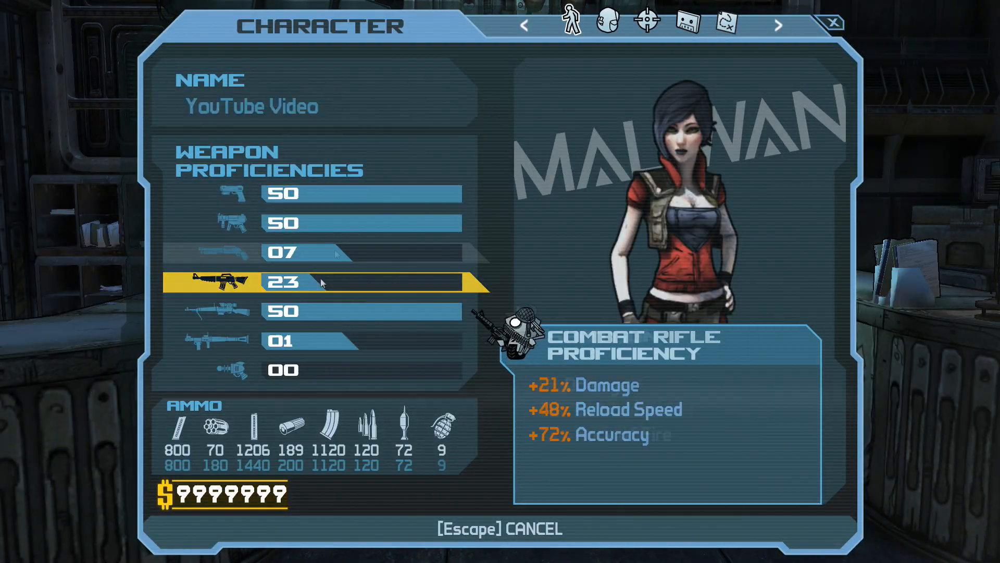
{"action": "left_click", "coordinate": [607, 23]}
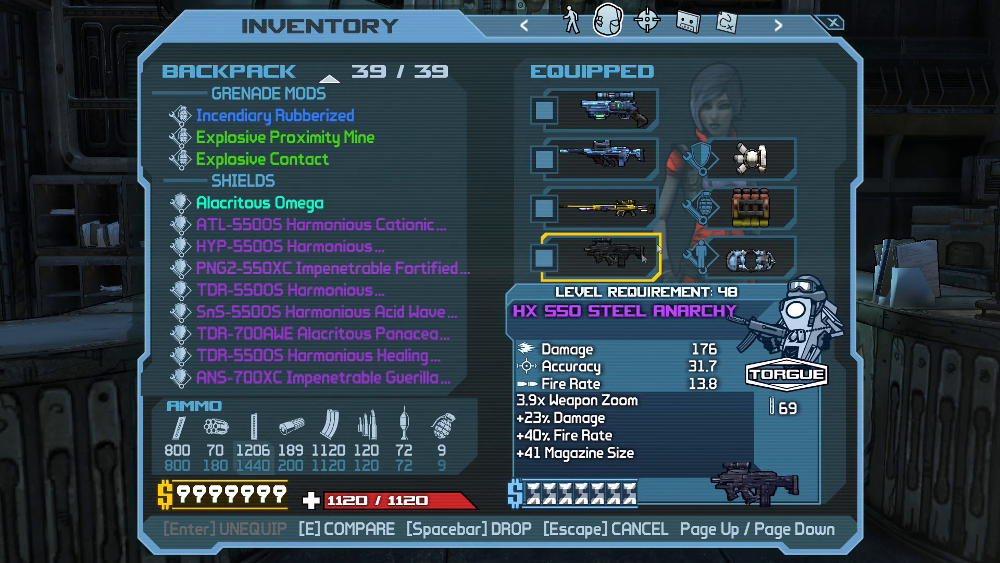
{"action": "left_click", "coordinate": [647, 24]}
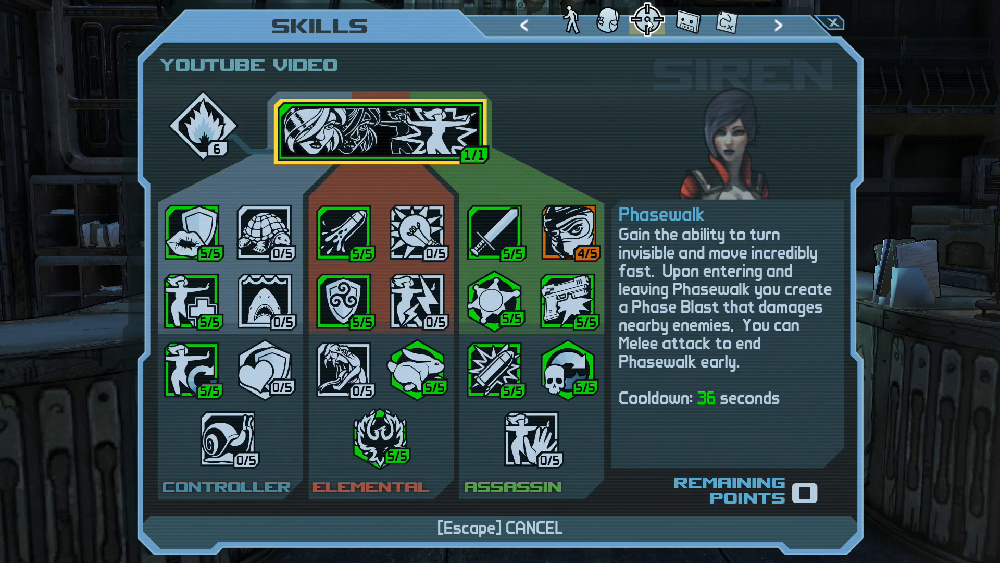
{"action": "left_click", "coordinate": [687, 23]}
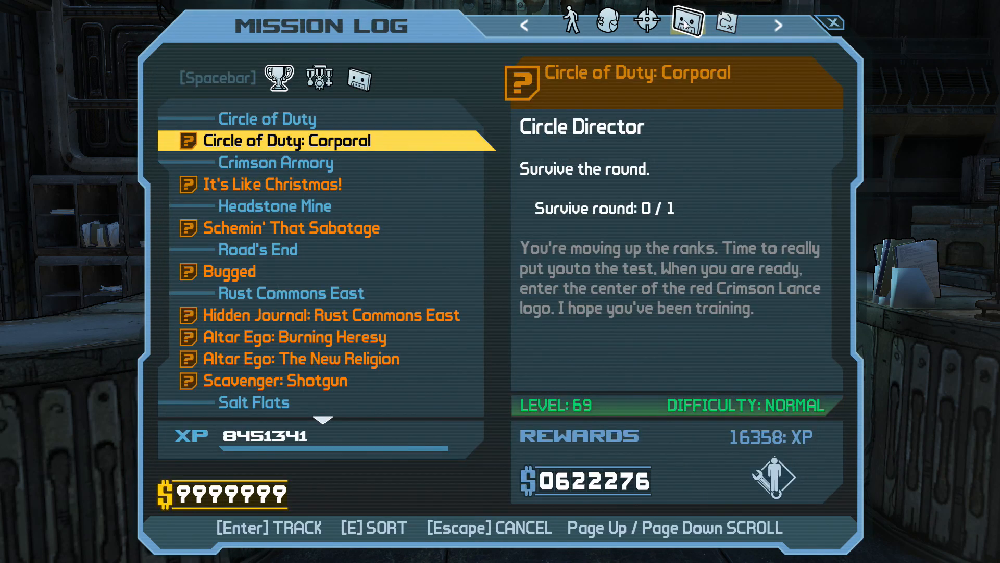
{"action": "key", "text": "Escape"}
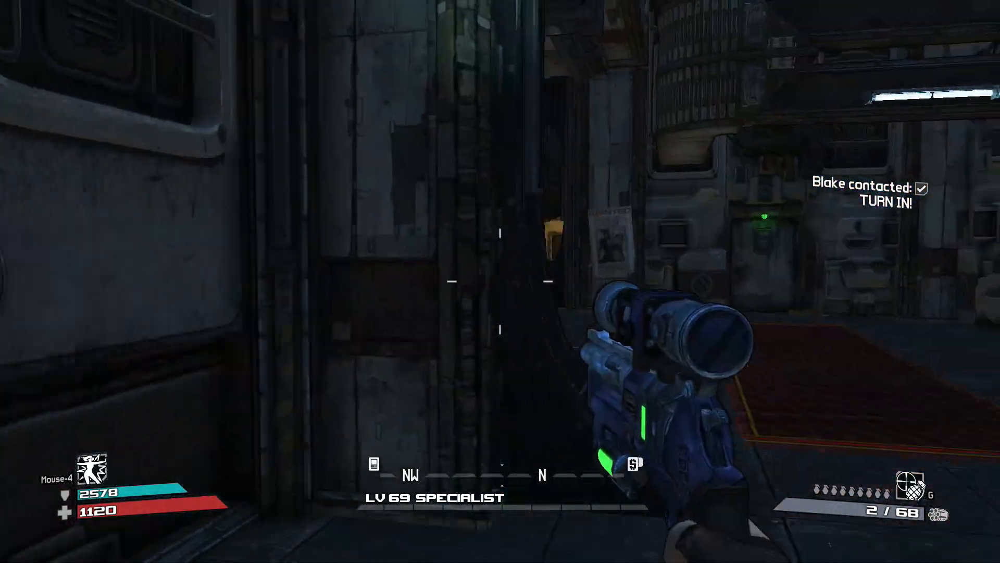
{"action": "mouse_move", "coordinate": [500, 281]}
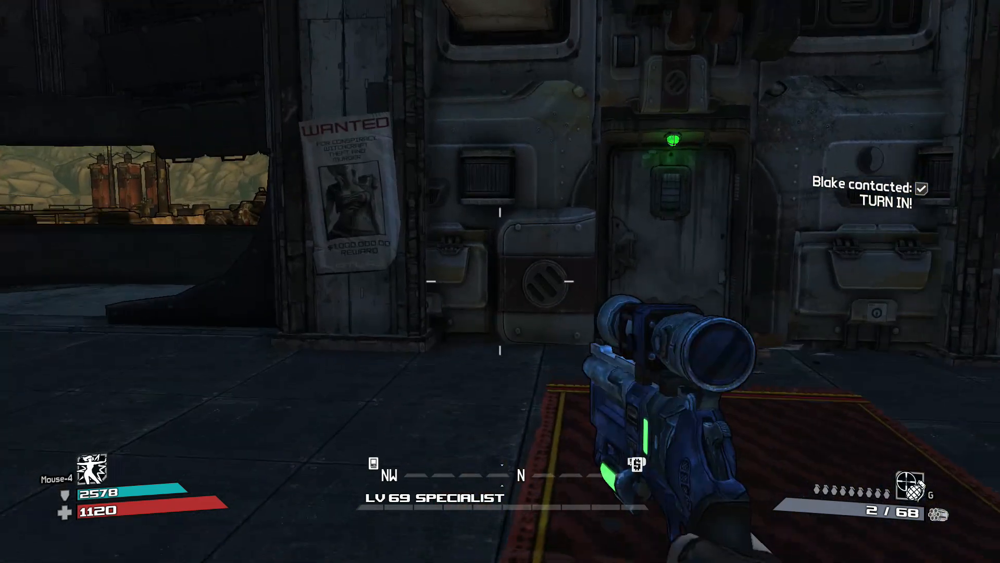
{"action": "mouse_move", "coordinate": [500, 281]}
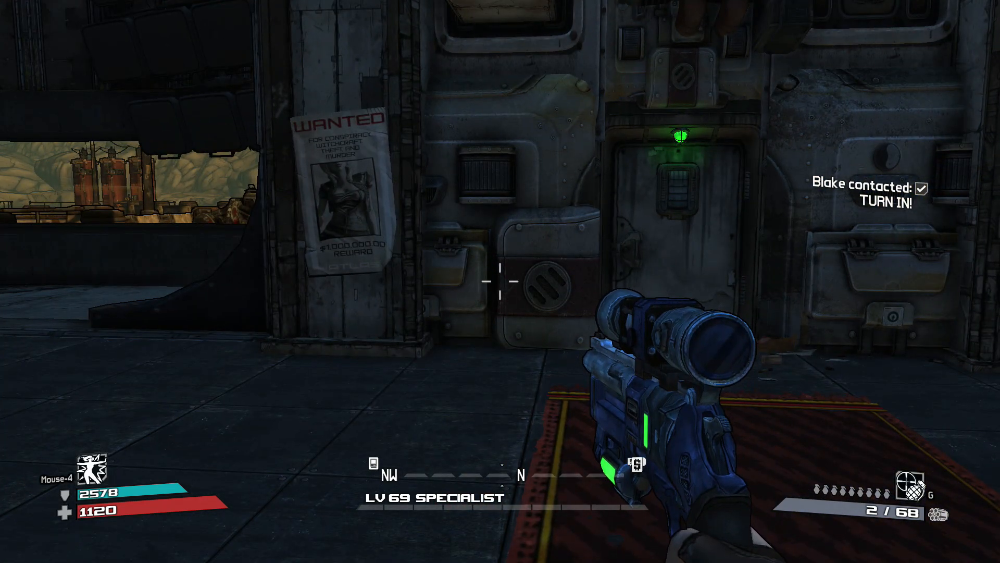